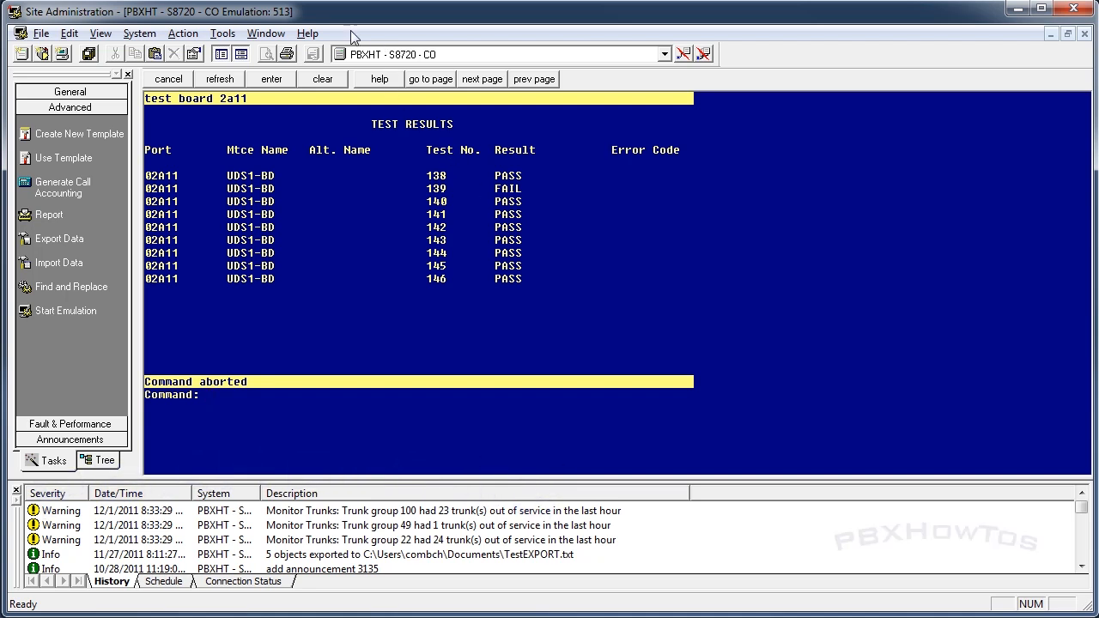
mouse_move(261, 182)
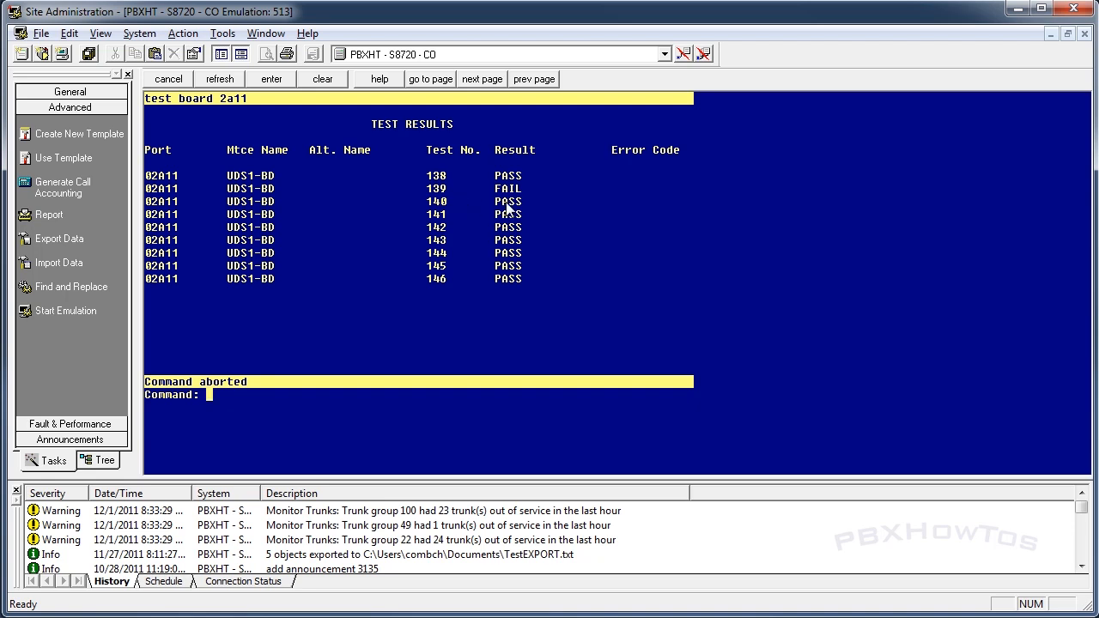
mouse_move(292, 289)
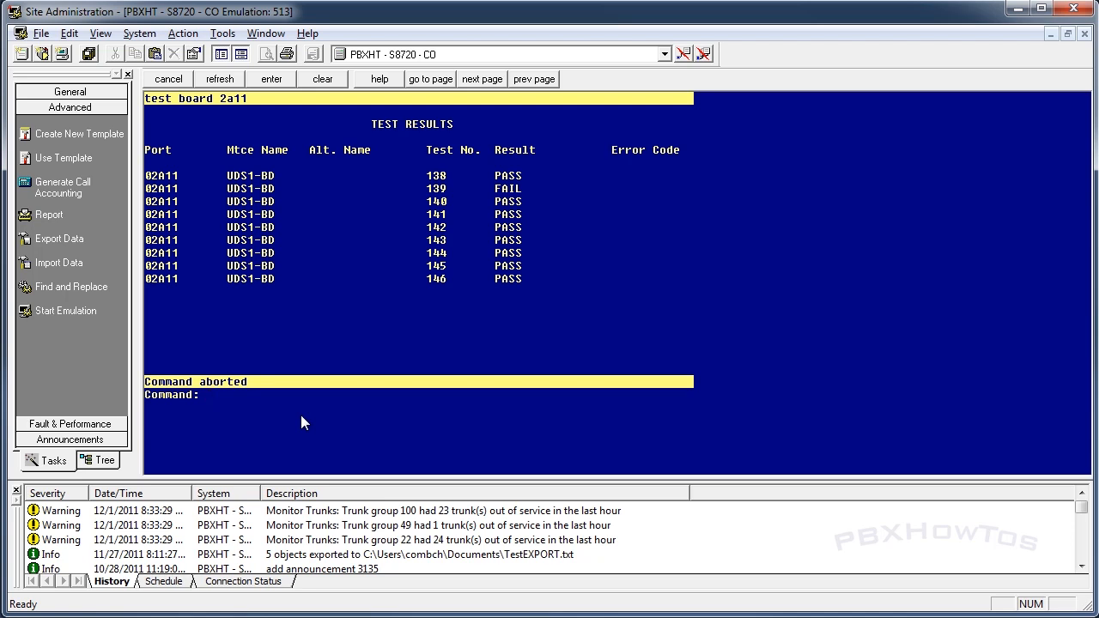
Review board 2A11's UDS1-BD results: tests 138 and 140-146 pass, test 139 fails.
left_click(210, 393)
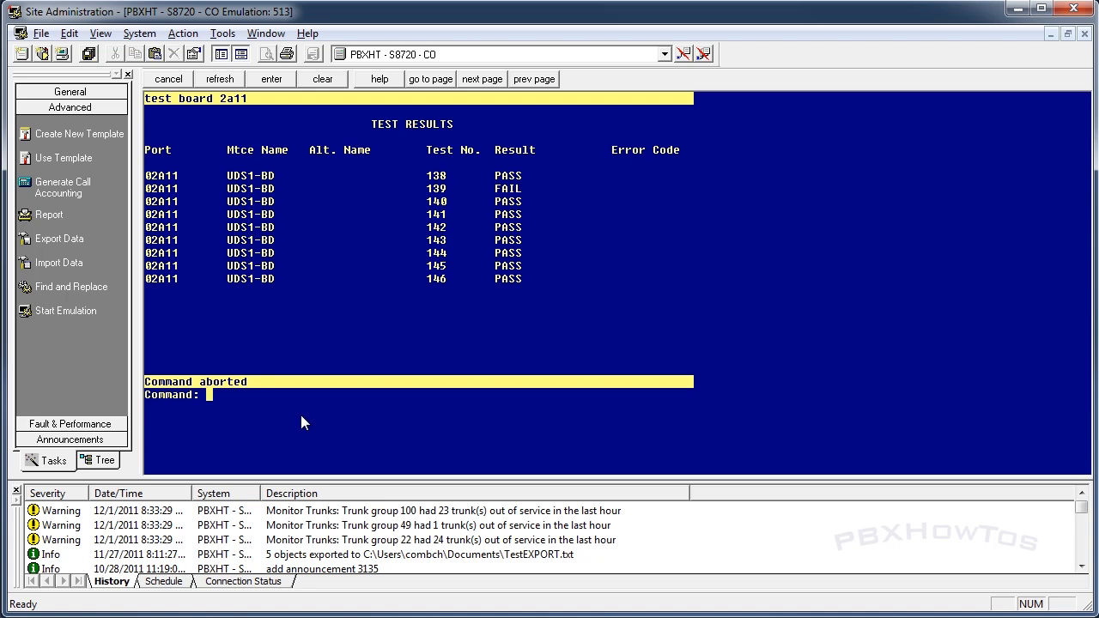
mouse_move(490, 237)
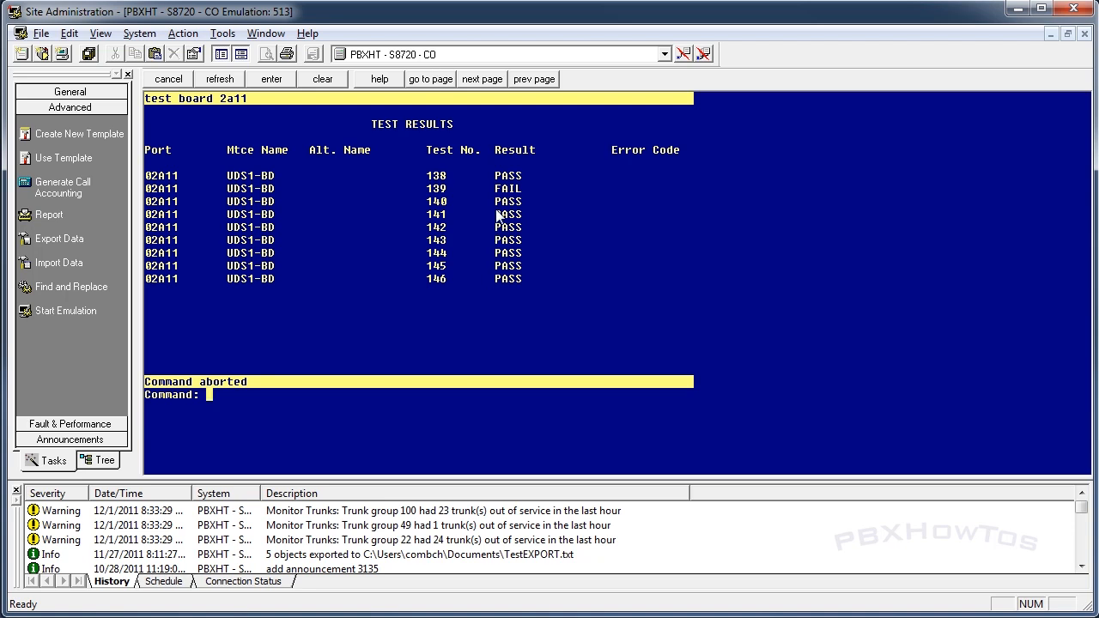
mouse_move(508, 255)
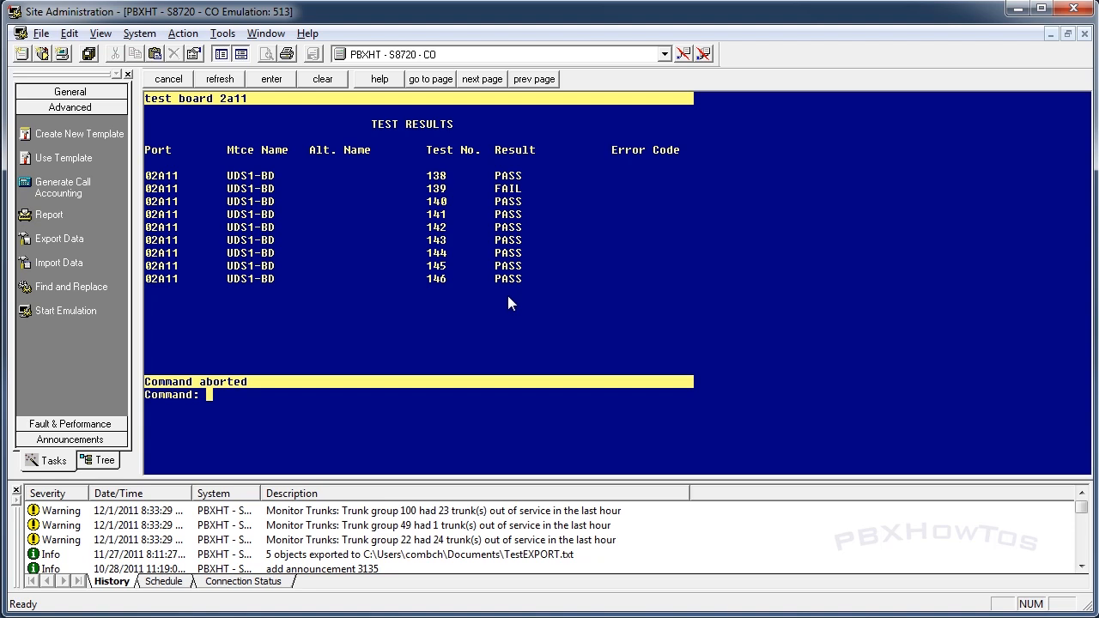
mouse_move(496, 203)
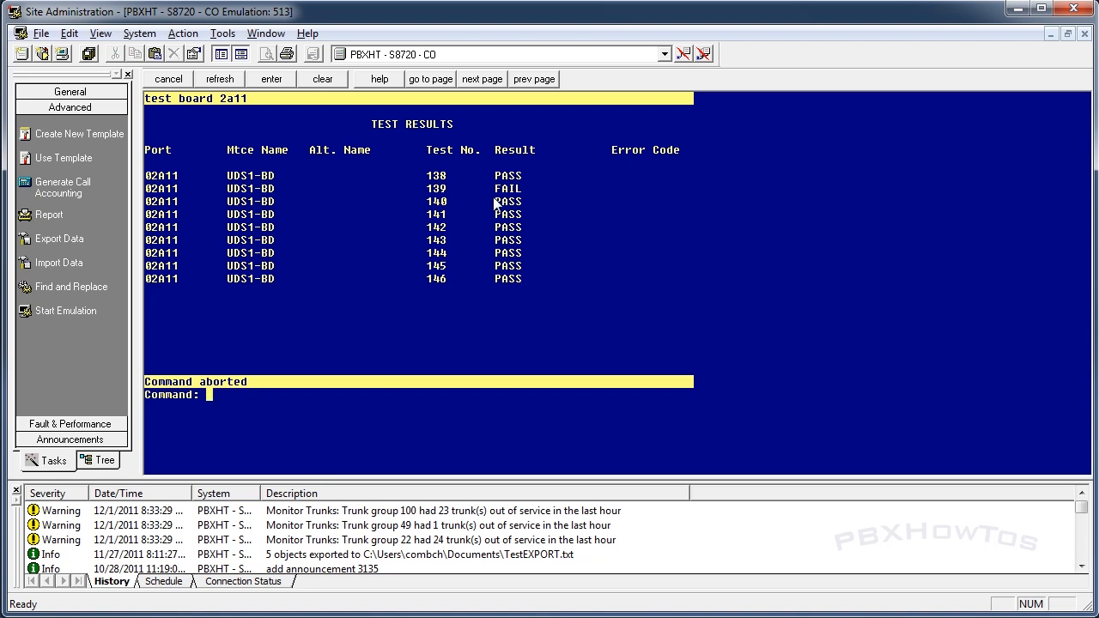
mouse_move(347, 333)
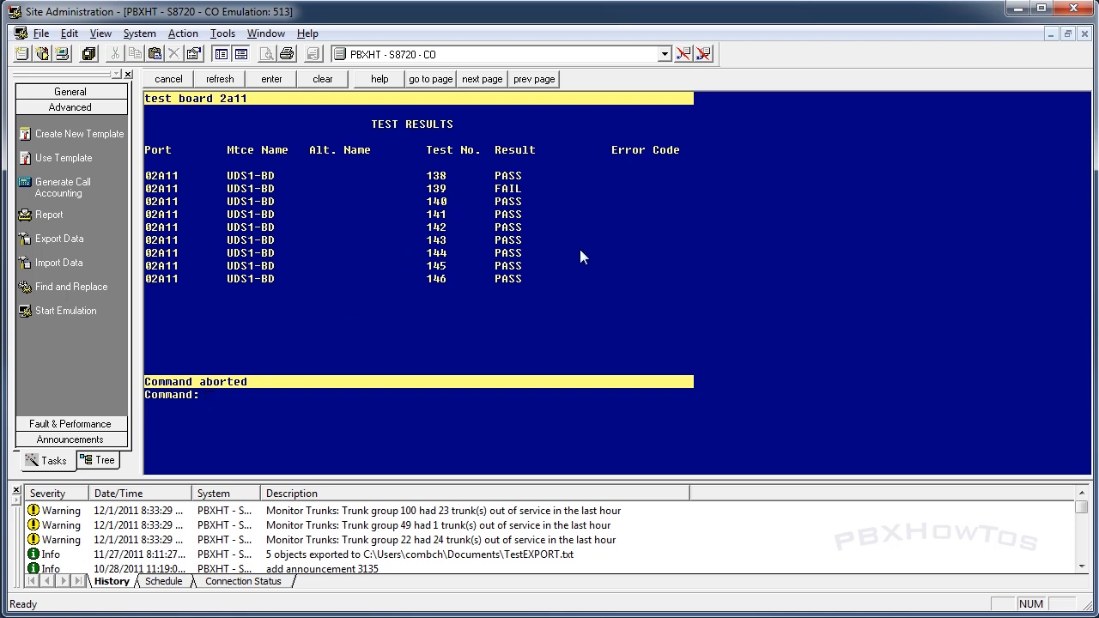
mouse_move(938, 101)
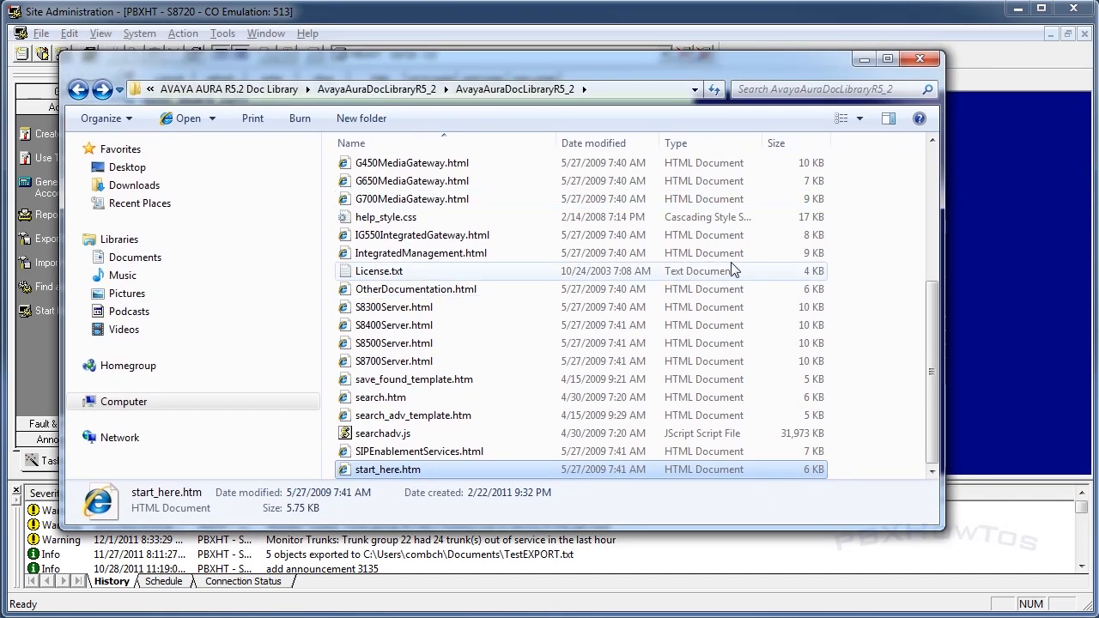
Launch start_here.htm from the AvayaAuraDocLibraryR5_2 folder in the parent directory.
left_click(376, 89)
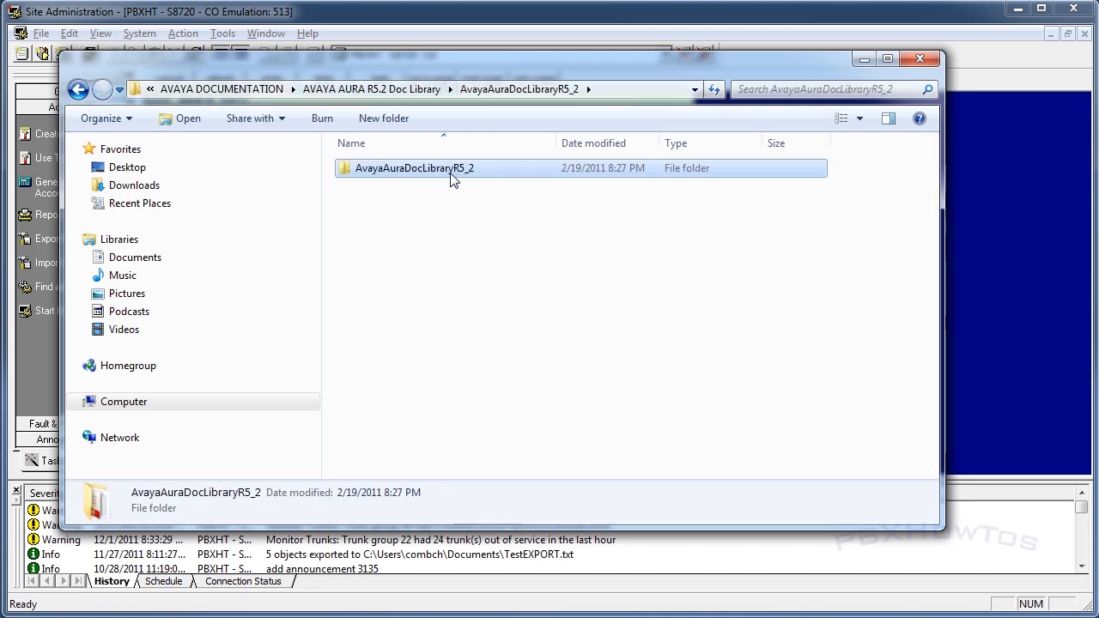
double_click(416, 168)
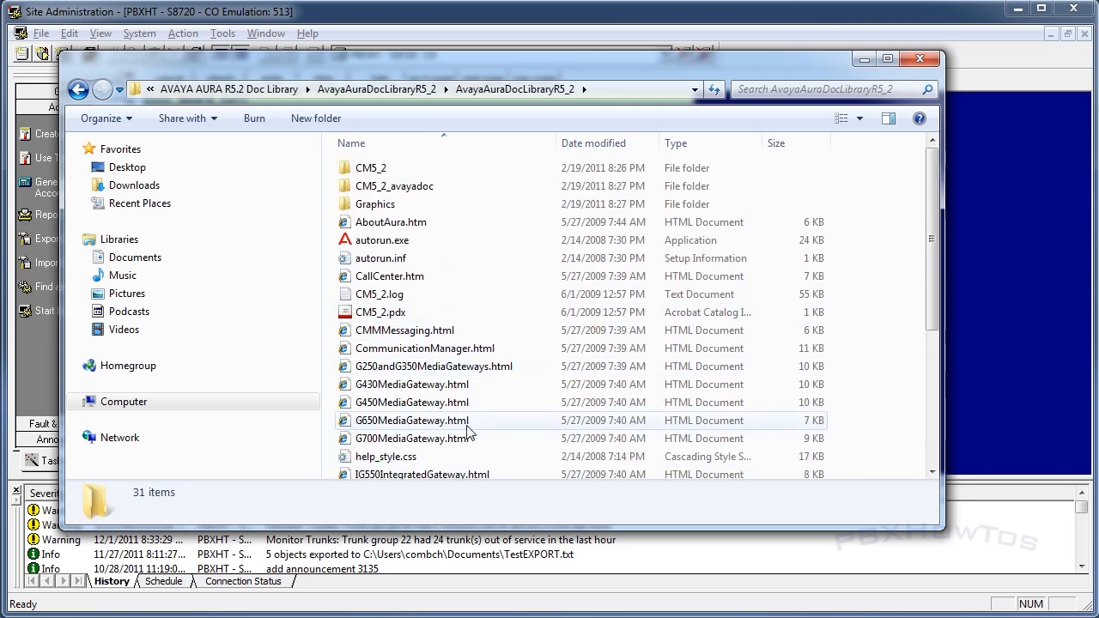
scroll("down", 3)
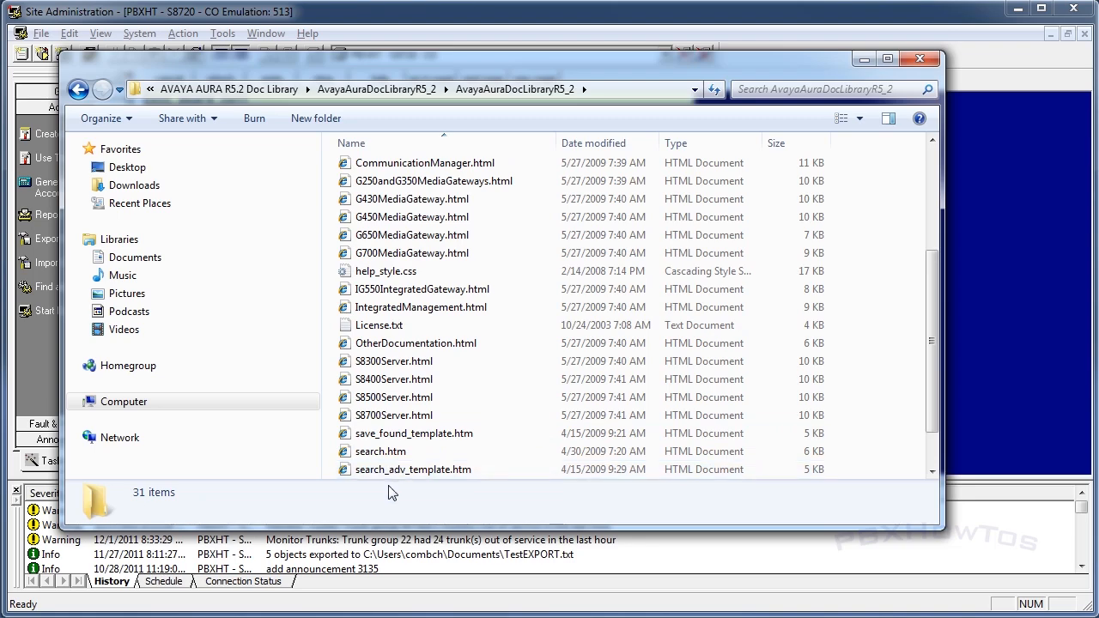
left_click(388, 469)
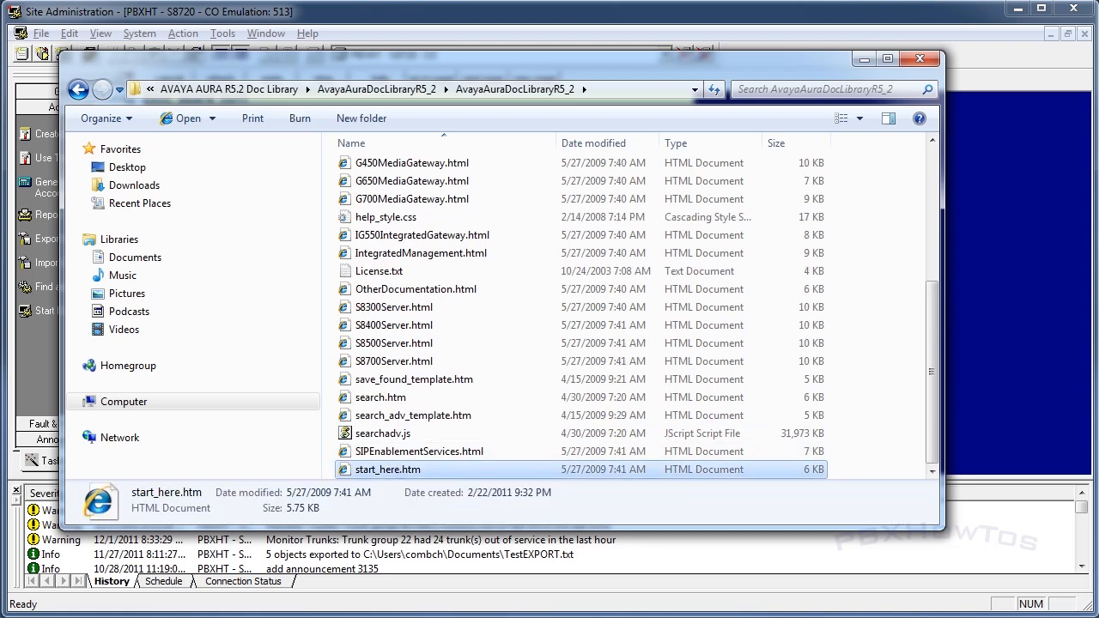
double_click(388, 470)
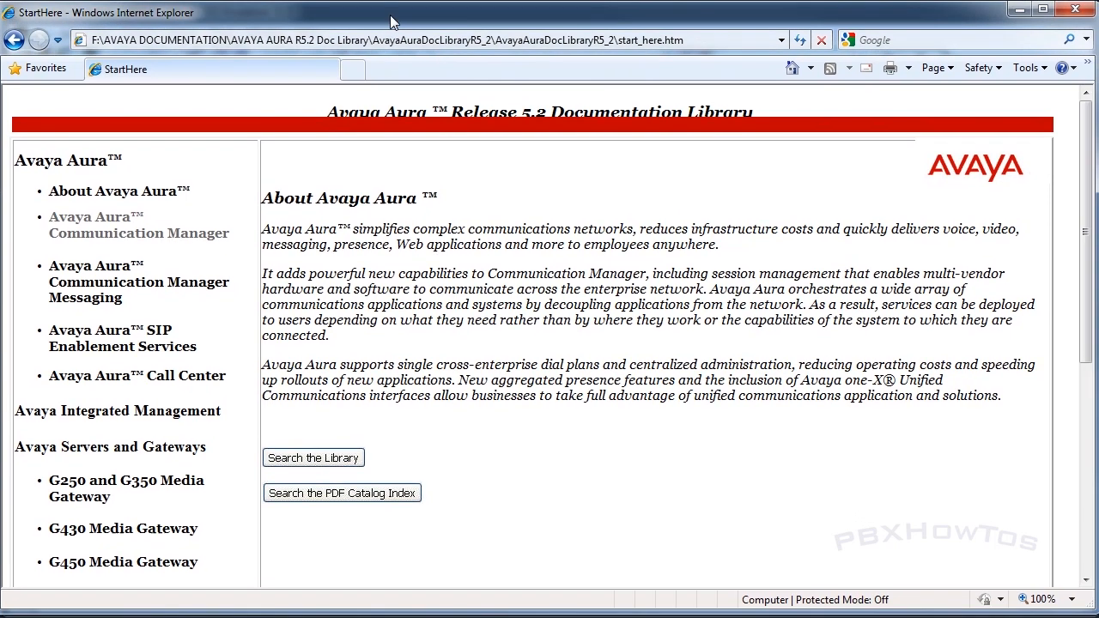
mouse_move(408, 266)
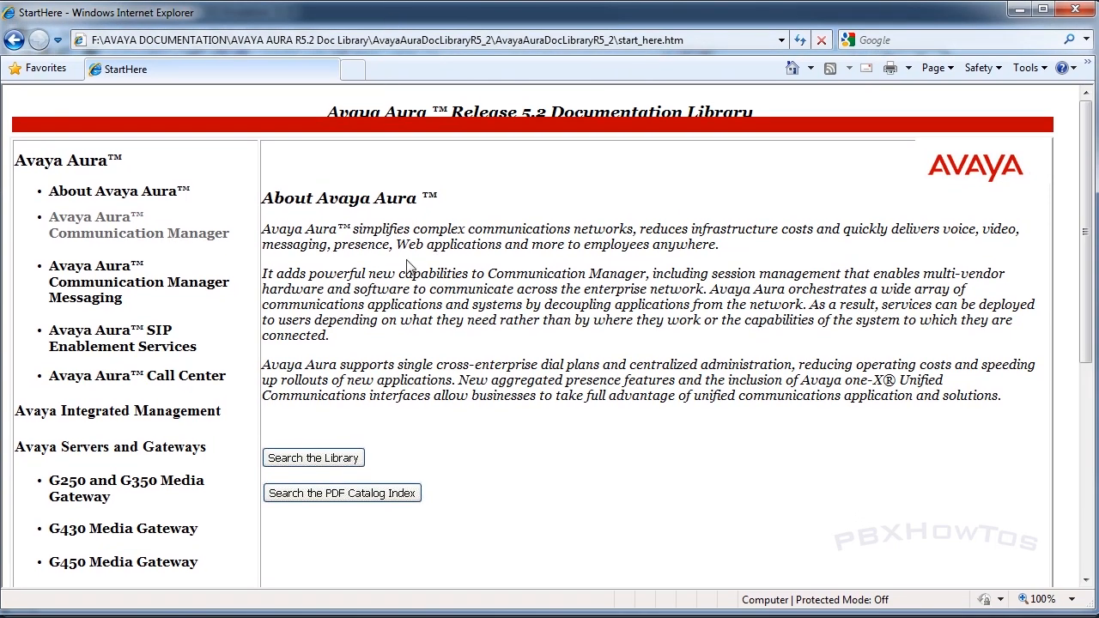
From the Communication Manager documentation page, open the Maintenance Alarms guide under Supporting.
left_click(137, 225)
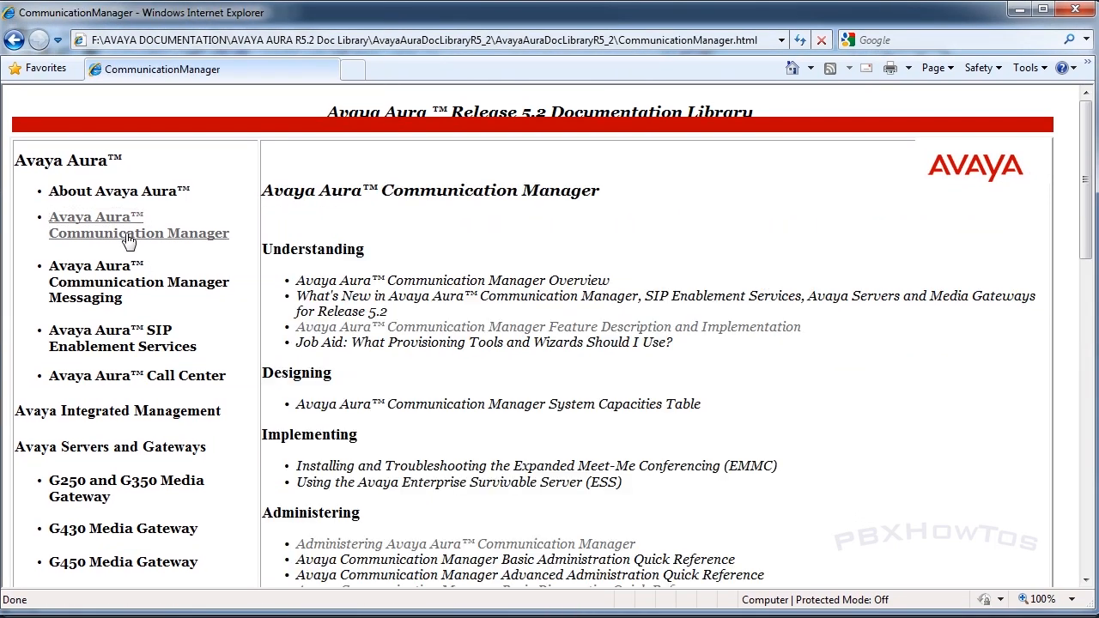
scroll("down", 3)
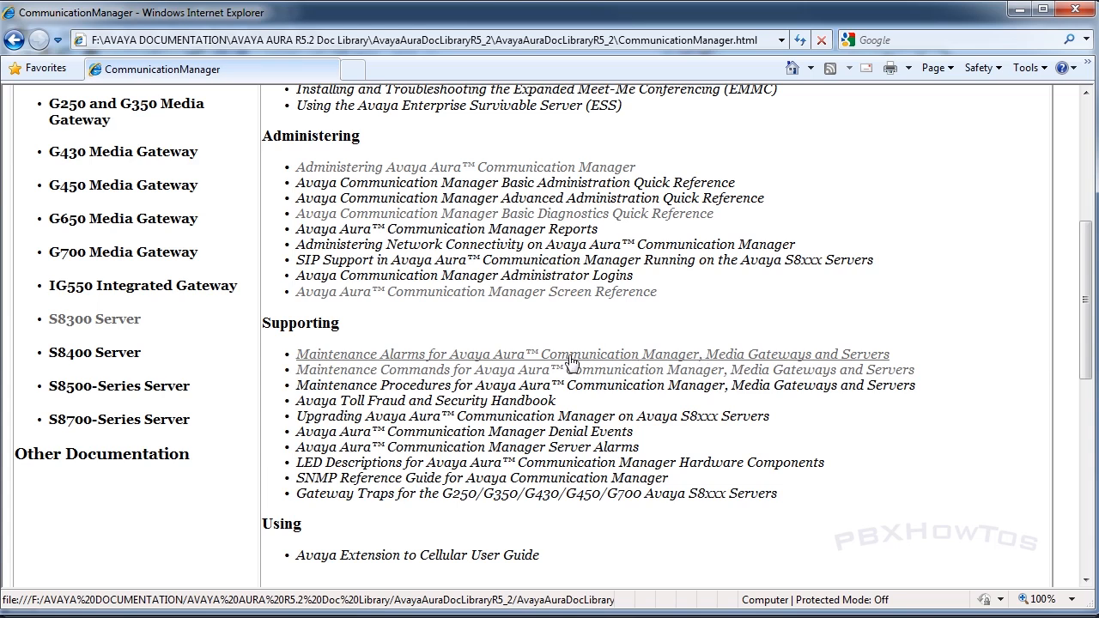
left_click(592, 354)
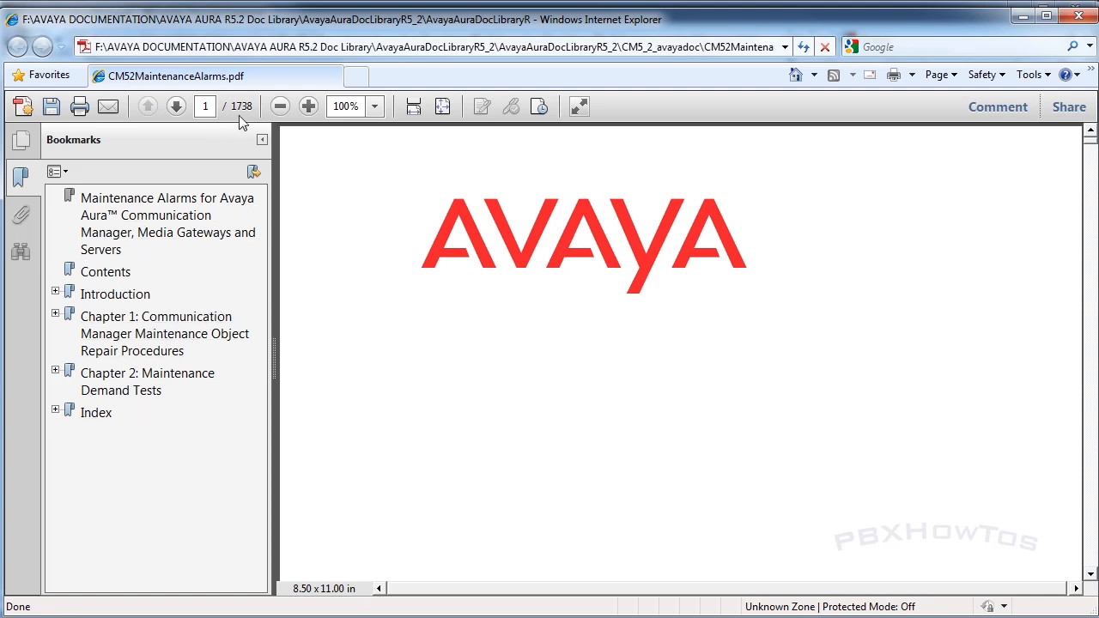
mouse_move(690, 336)
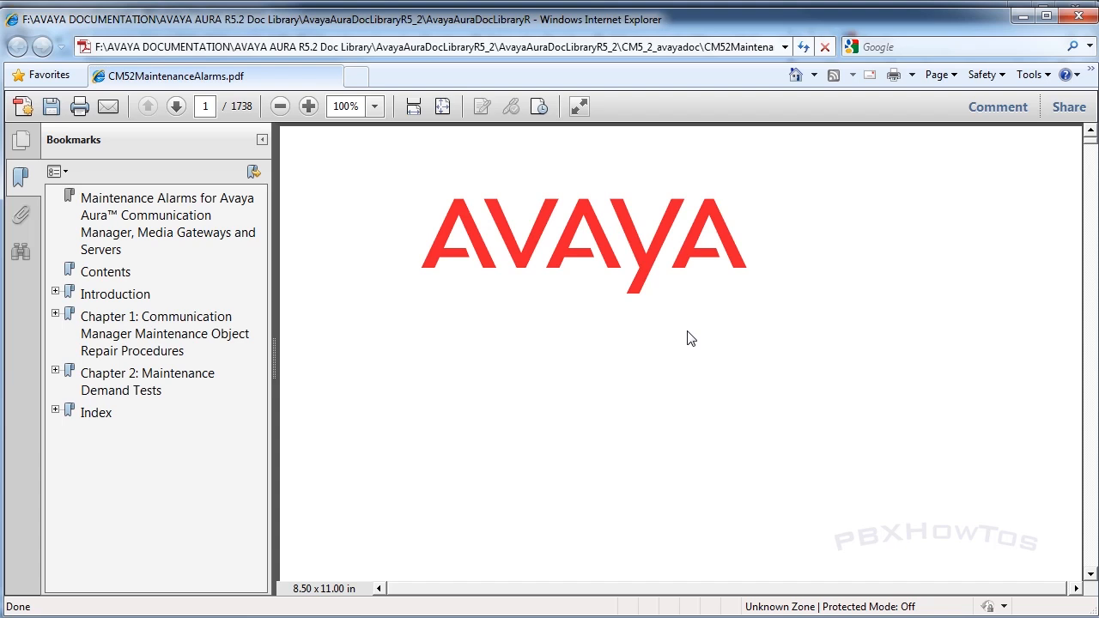
mouse_move(656, 345)
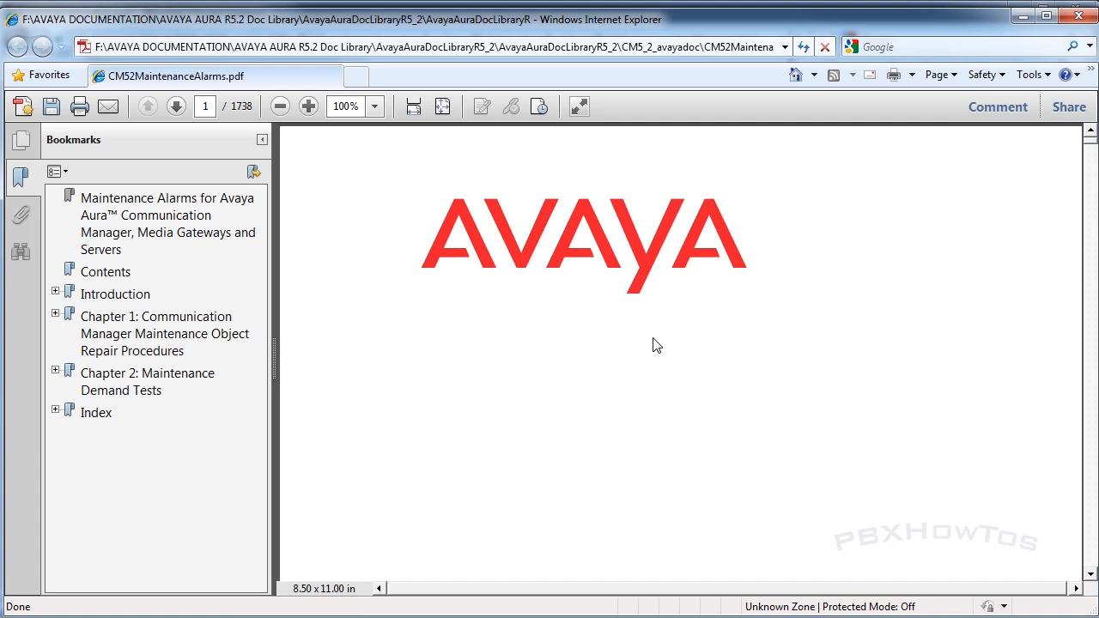
mouse_move(282, 317)
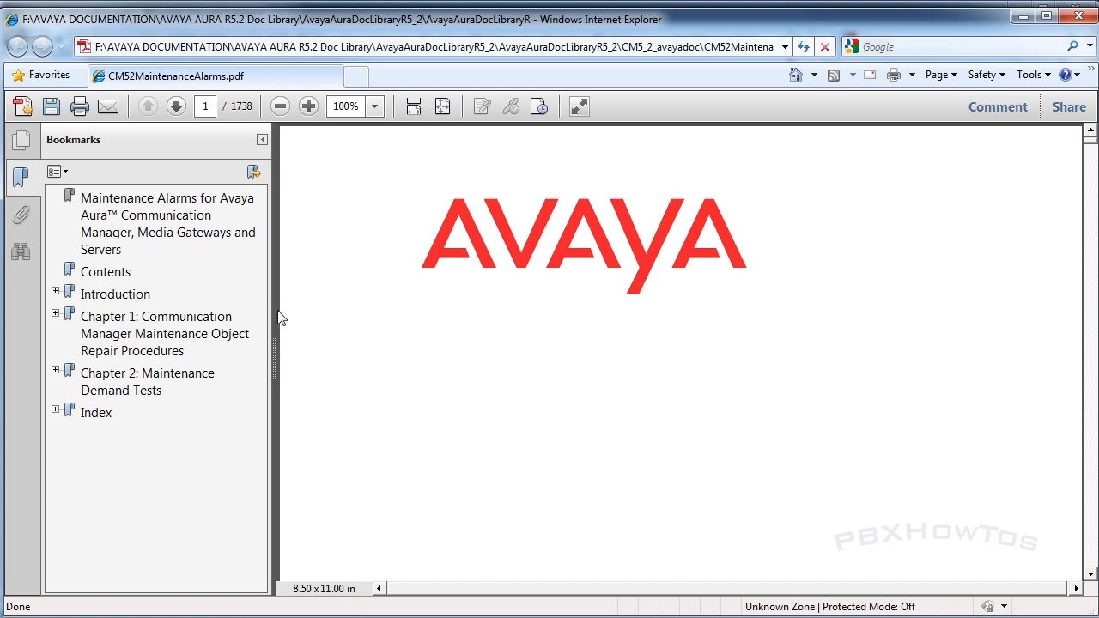
Expand the Chapter 1 repair procedures bookmarks and reach the UDS1-BD section on page 1022.
left_click(55, 313)
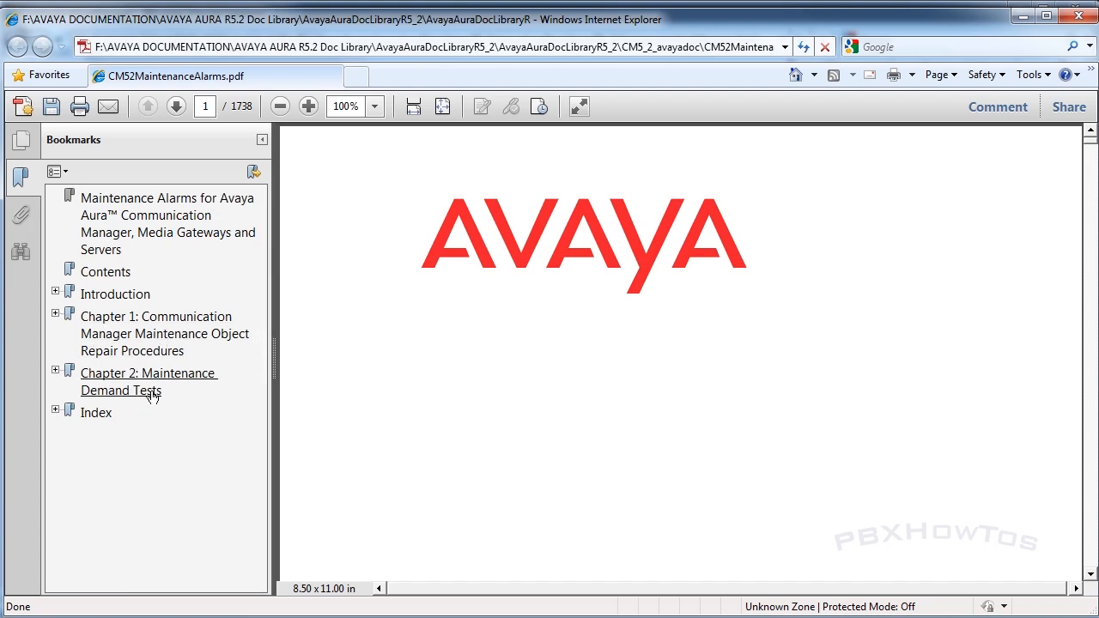
left_click(55, 316)
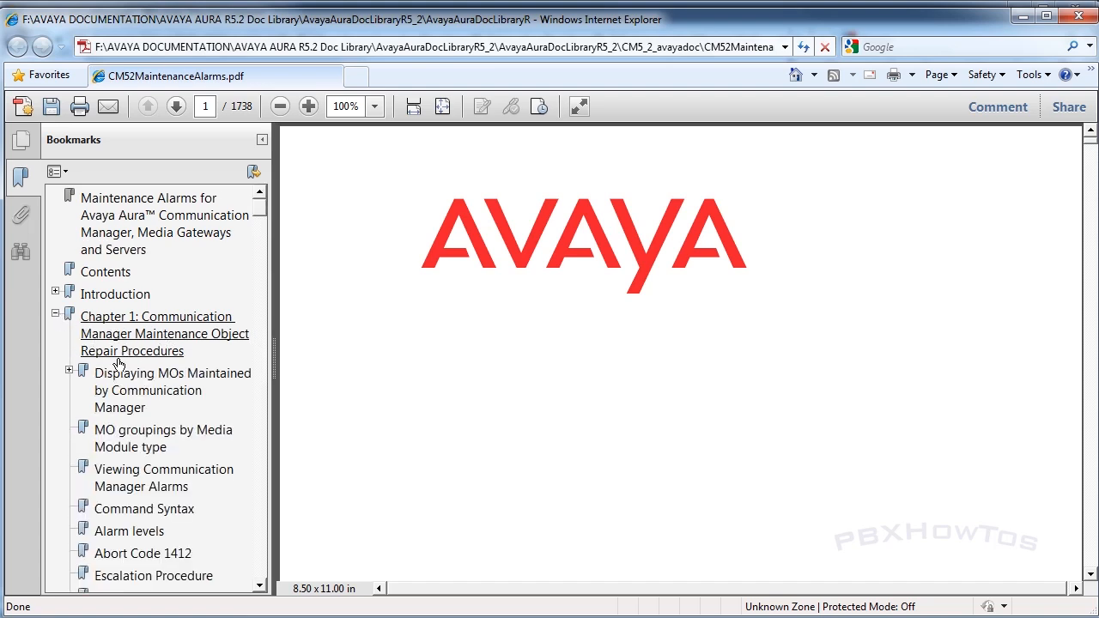
scroll("down", 3)
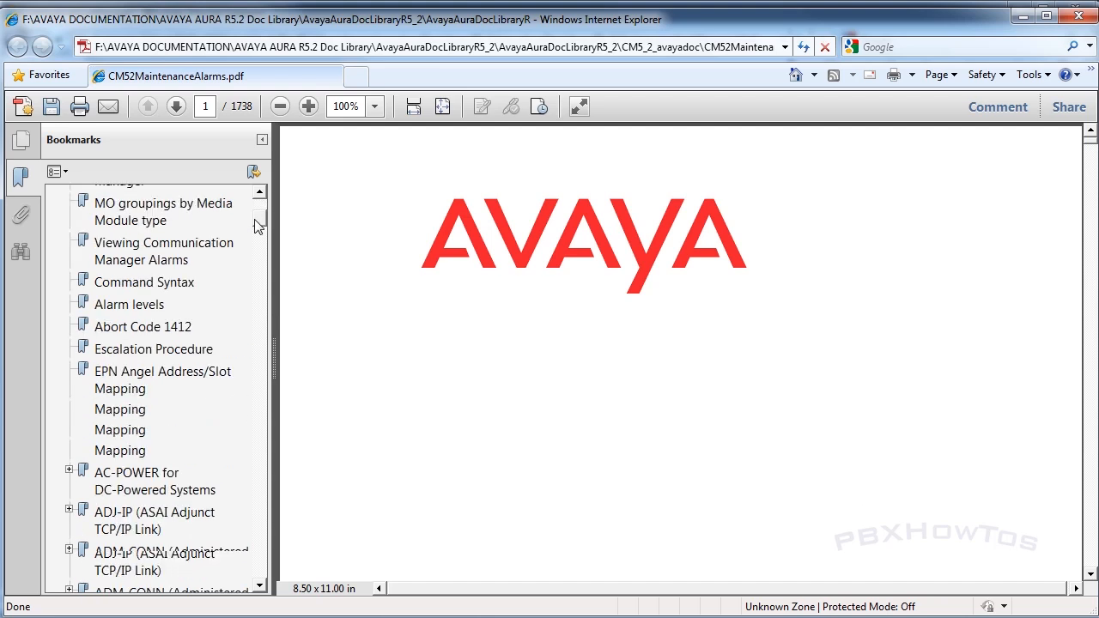
scroll("down", 3)
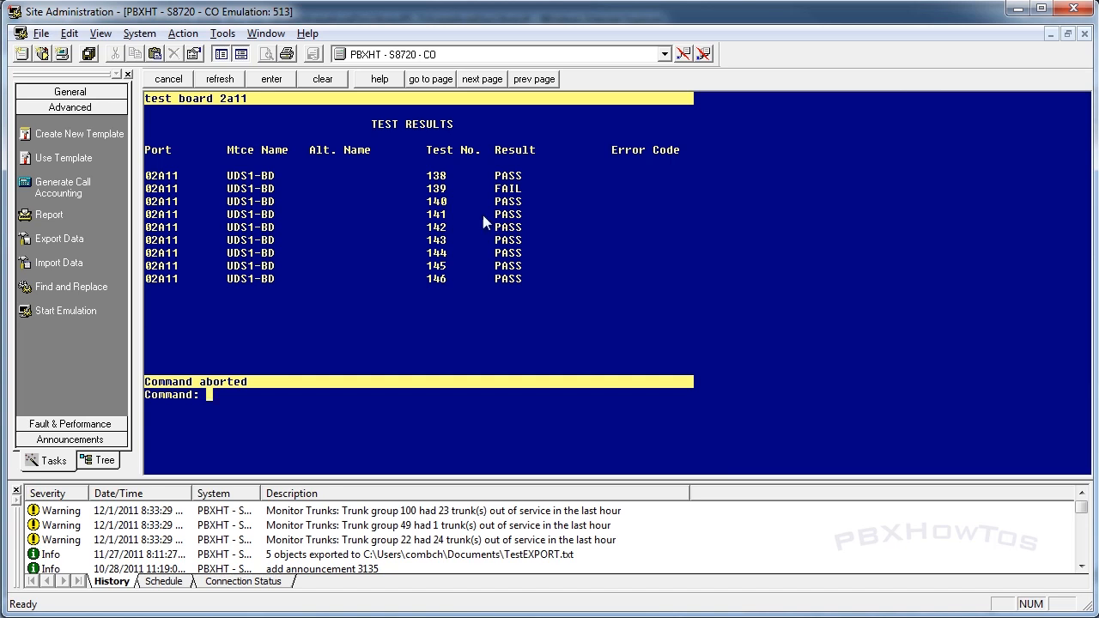
mouse_move(653, 129)
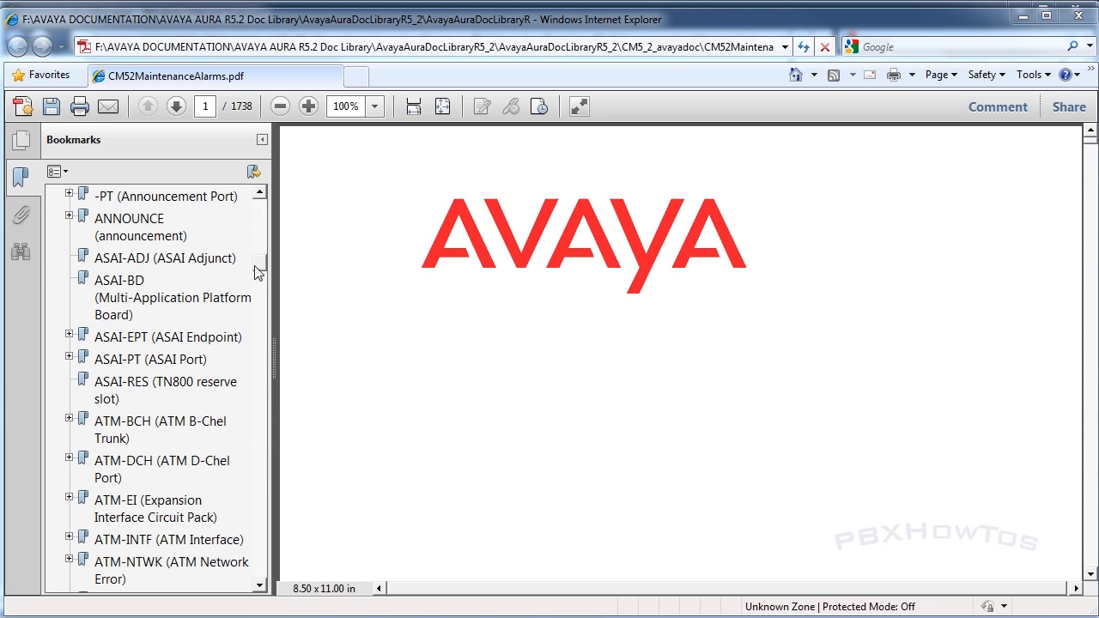
scroll("down", 3)
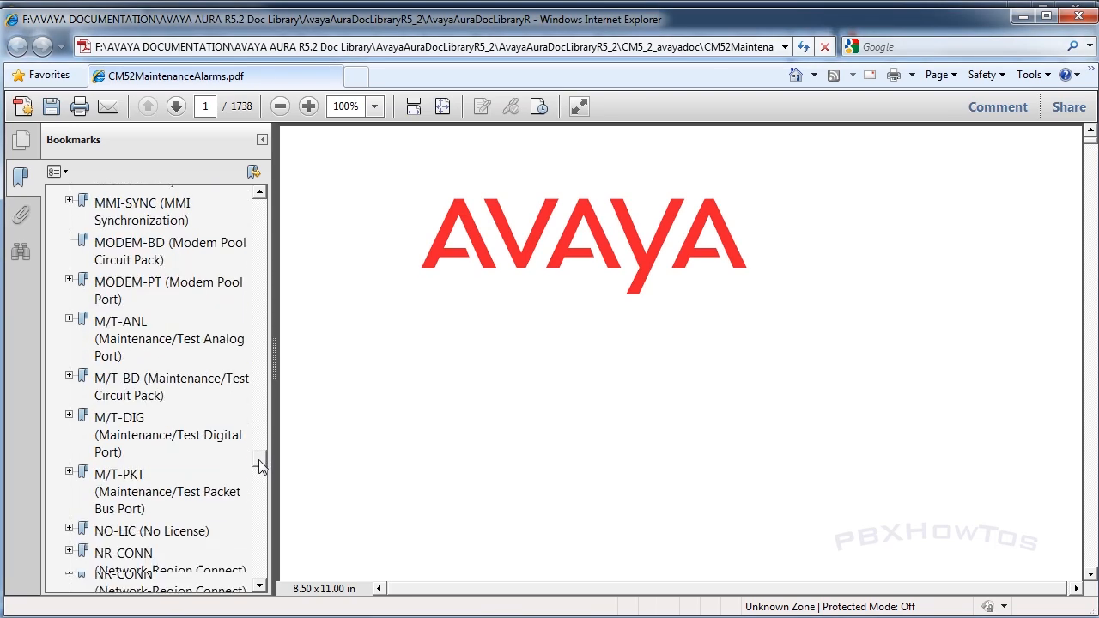
scroll("down", 3)
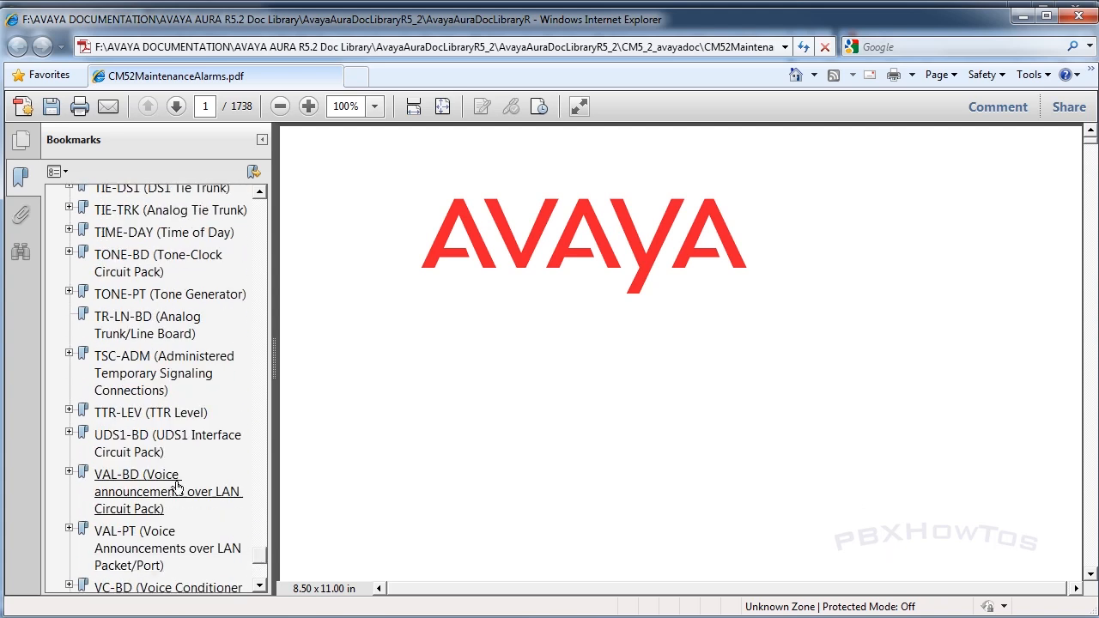
left_click(168, 443)
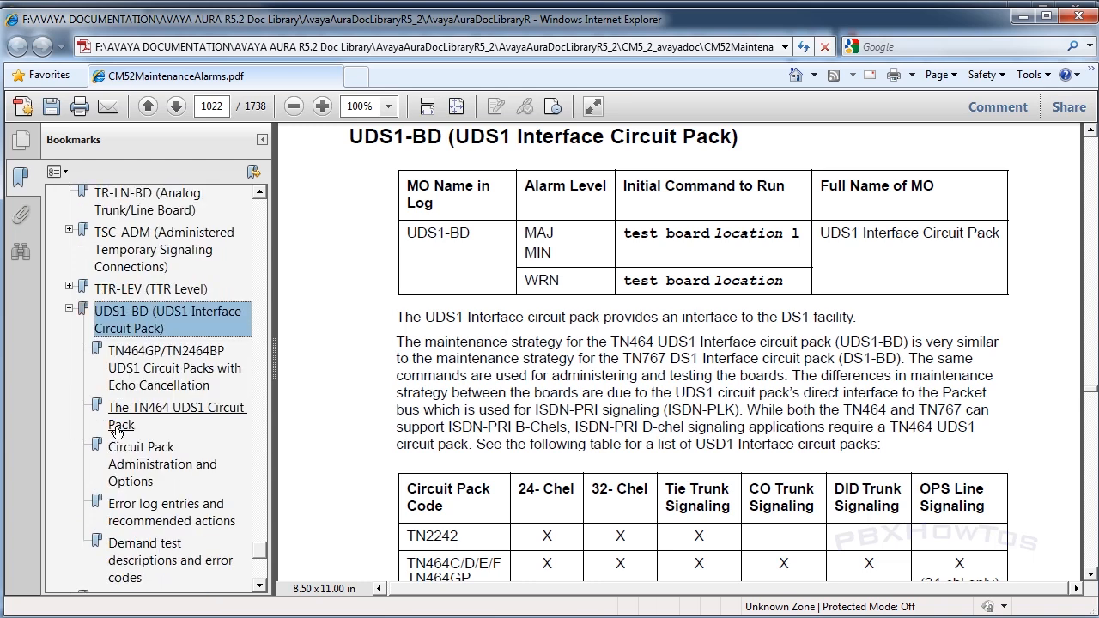
scroll("down", 3)
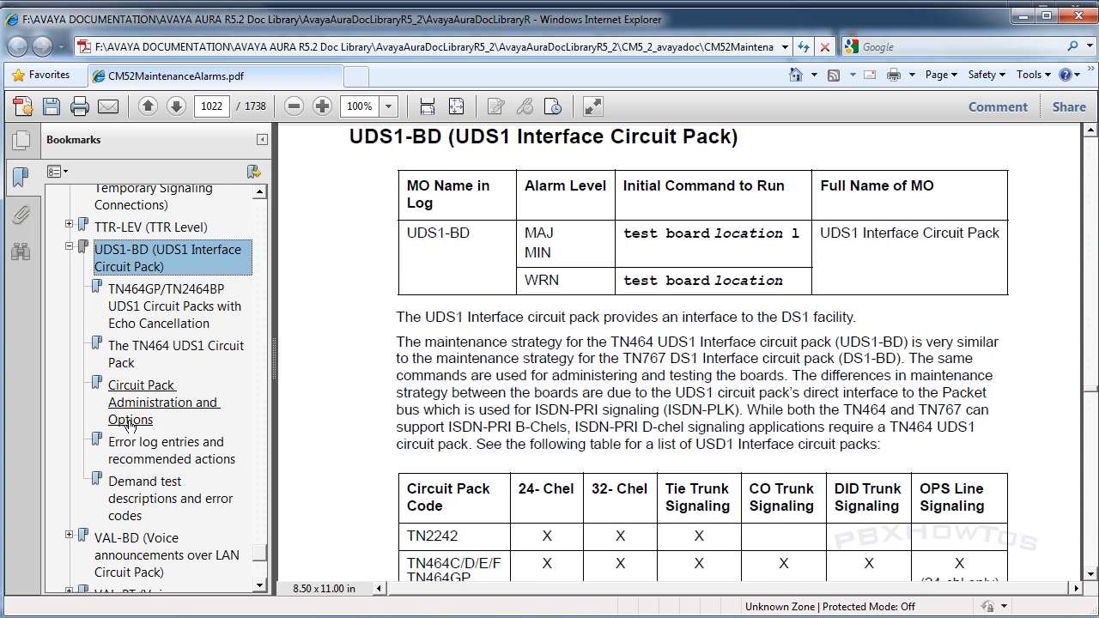
mouse_move(803, 421)
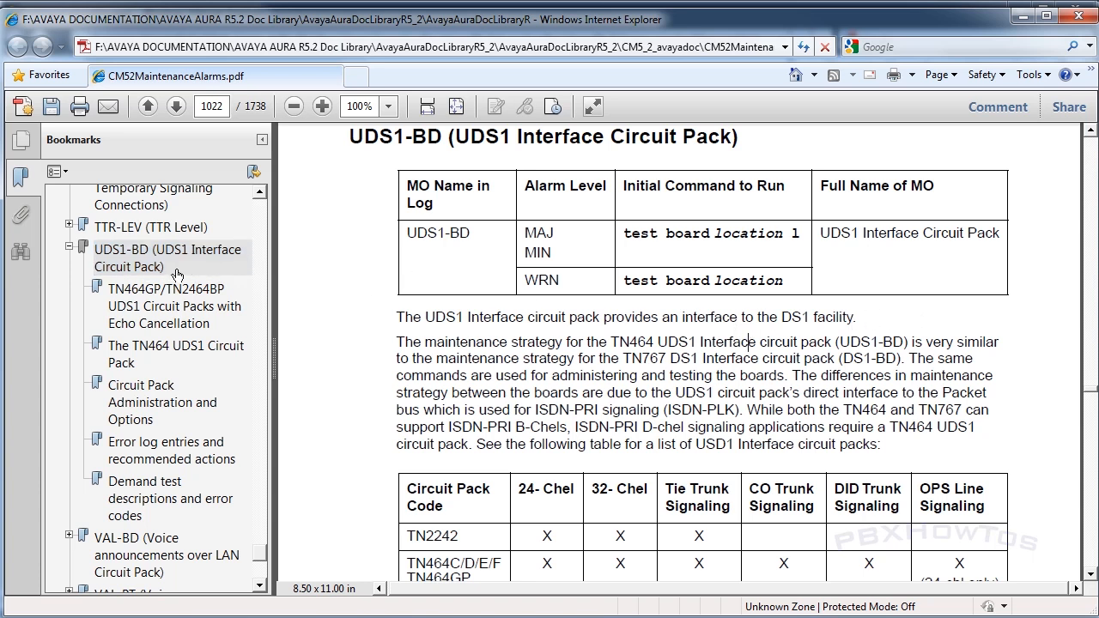
Return to board 2A11's test results in Avaya Site Administration.
left_click(168, 257)
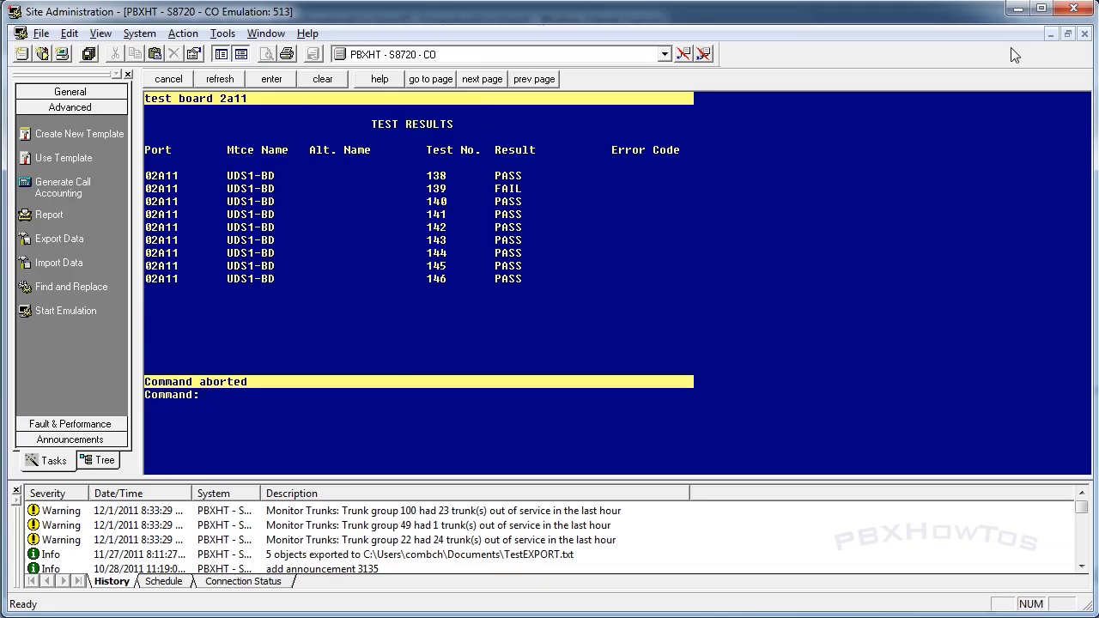
mouse_move(446, 182)
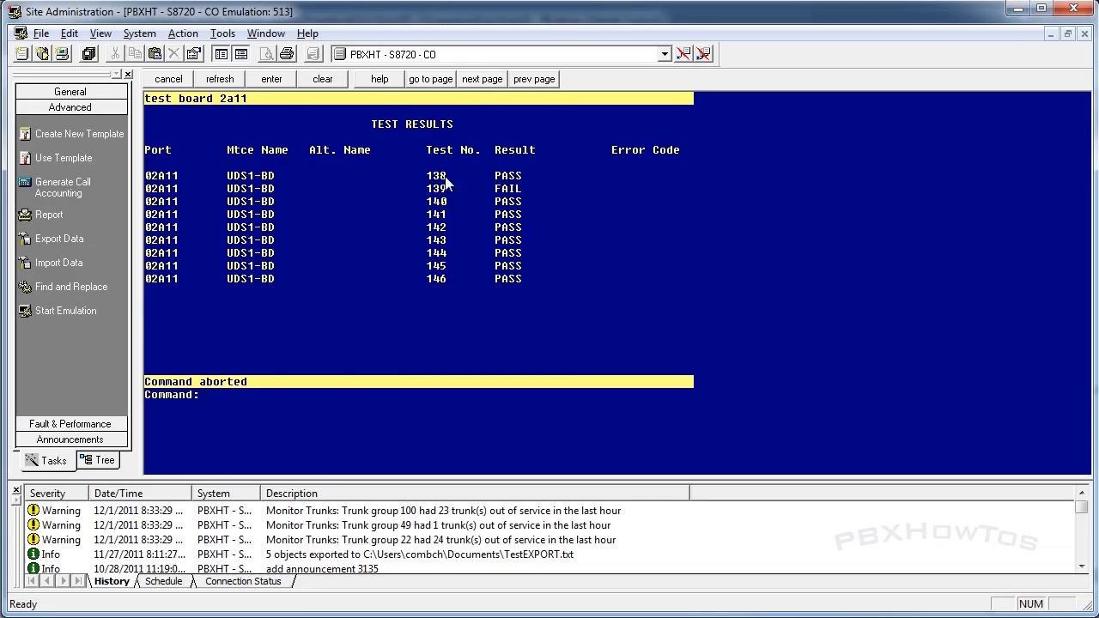
mouse_move(607, 230)
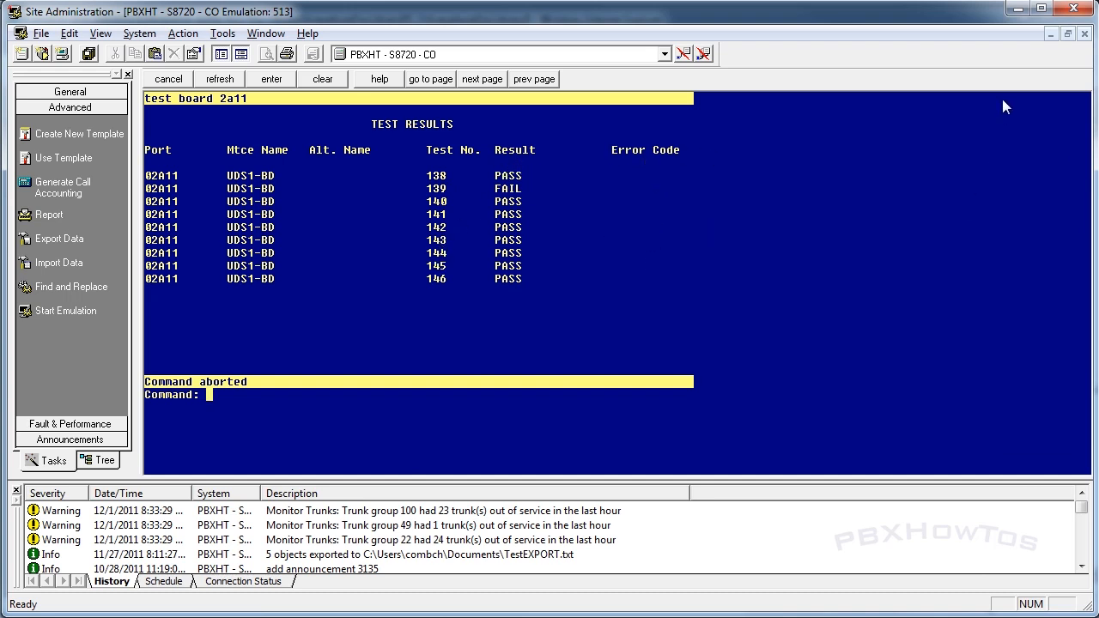
mouse_move(1018, 9)
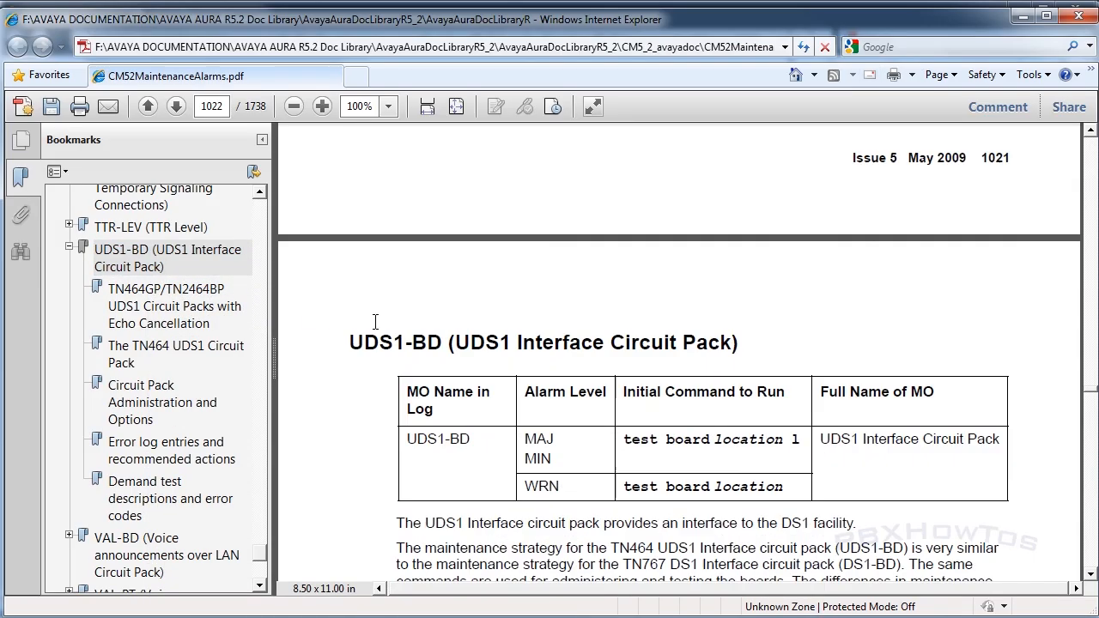
Page through UDS1-BD and jump to the demand test descriptions and error codes table on page 1040.
scroll("down", 3)
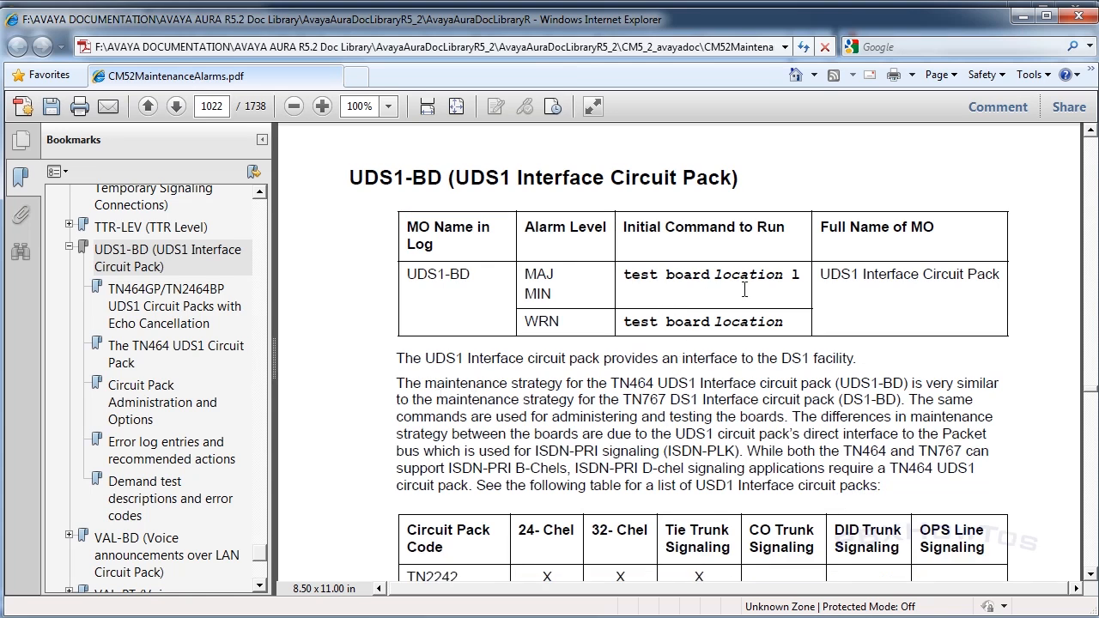
scroll("down", 3)
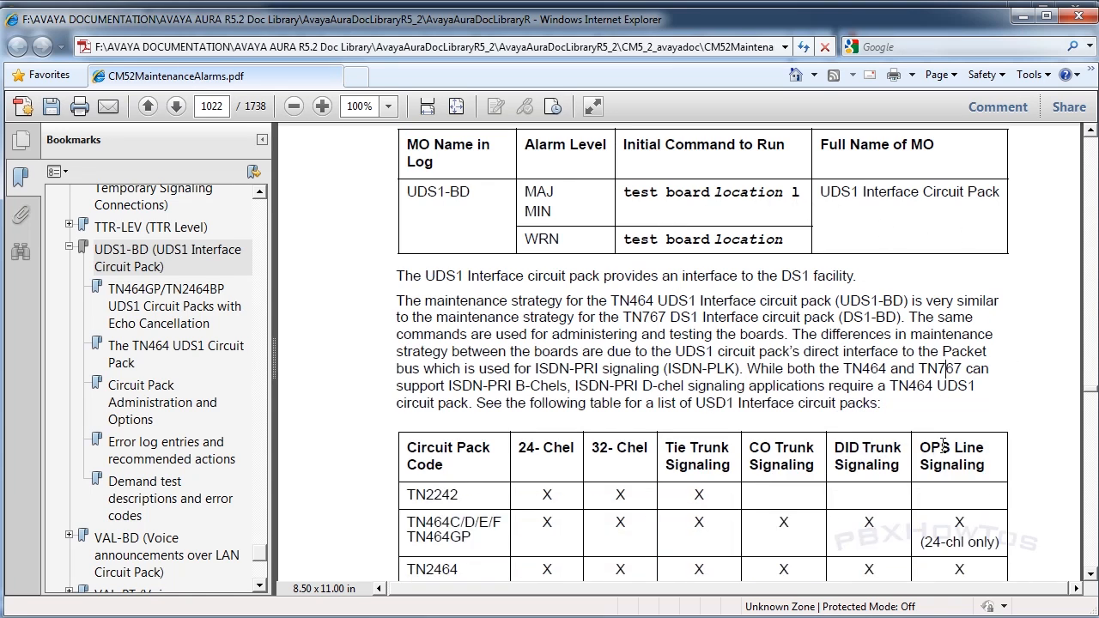
scroll("down", 3)
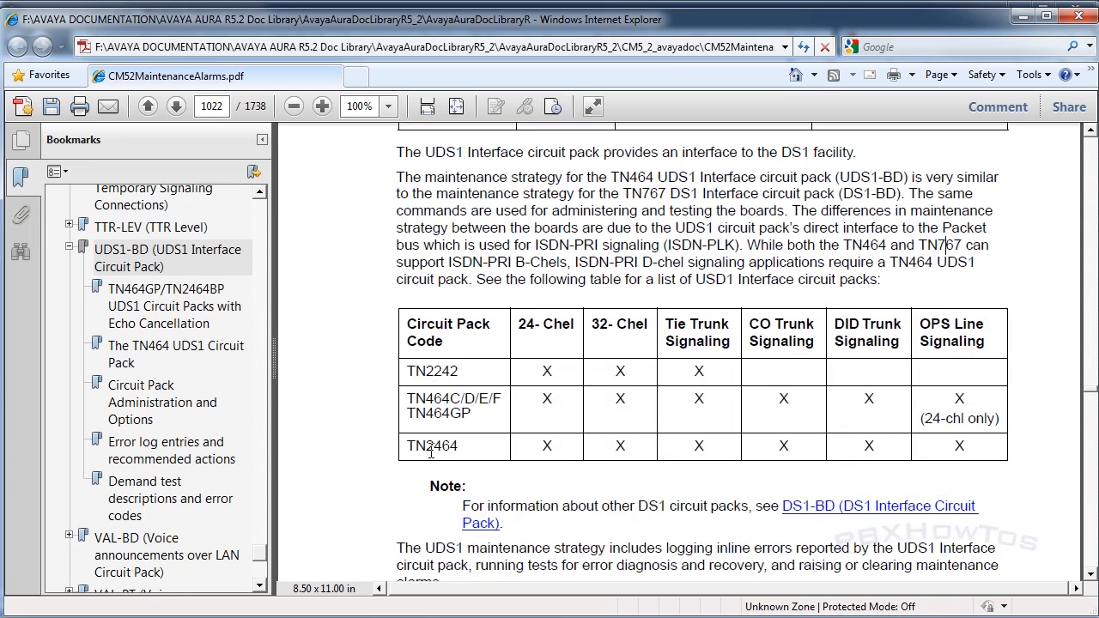
scroll("down", 3)
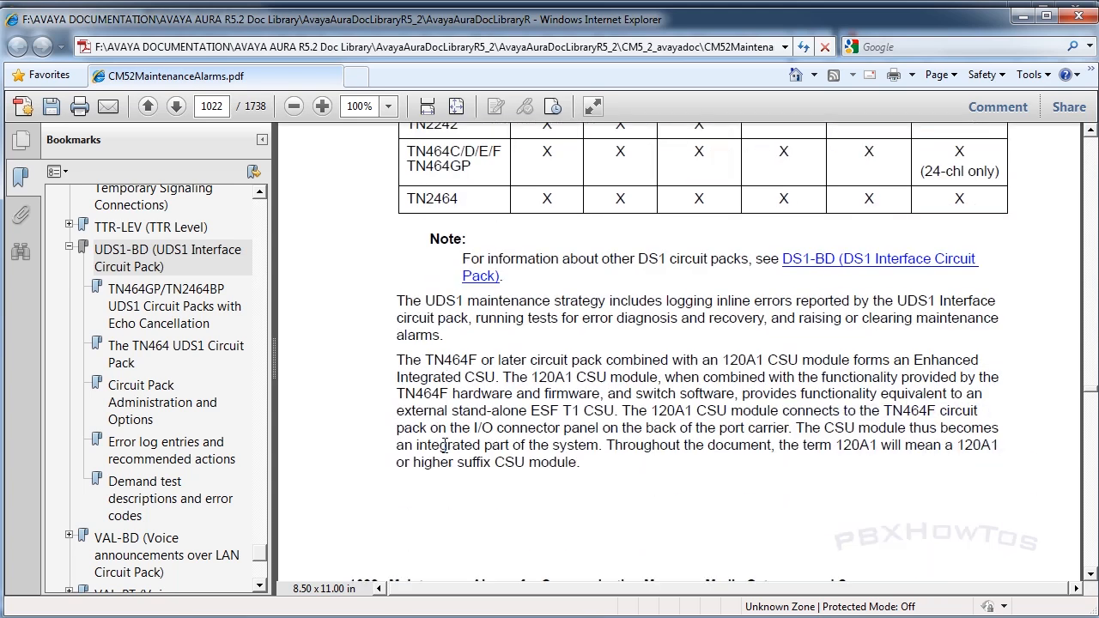
scroll("down", 3)
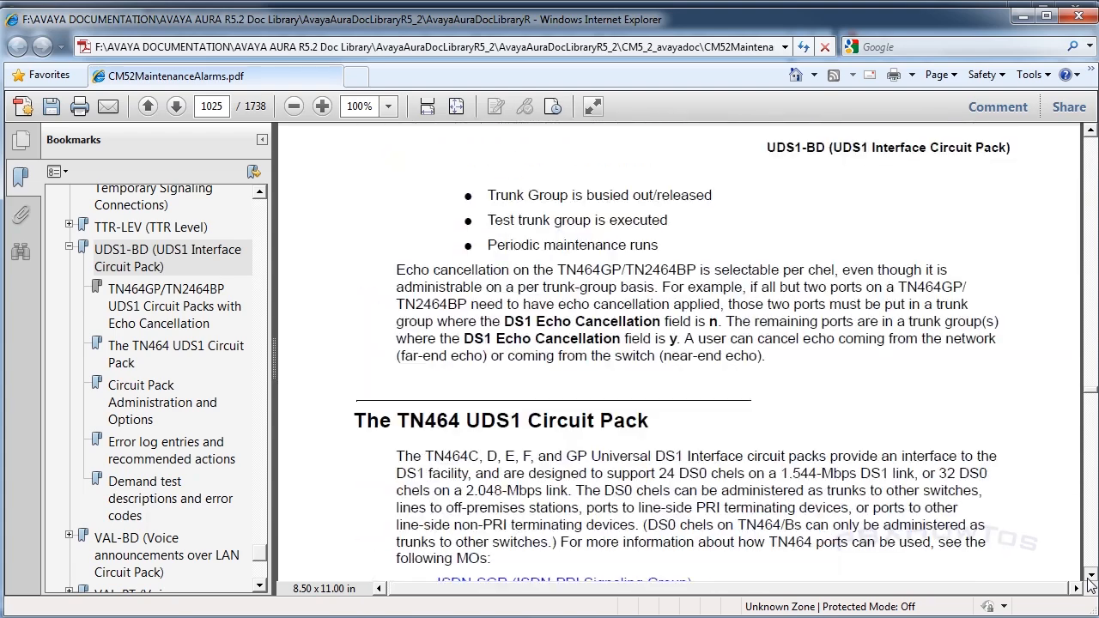
scroll("down", 3)
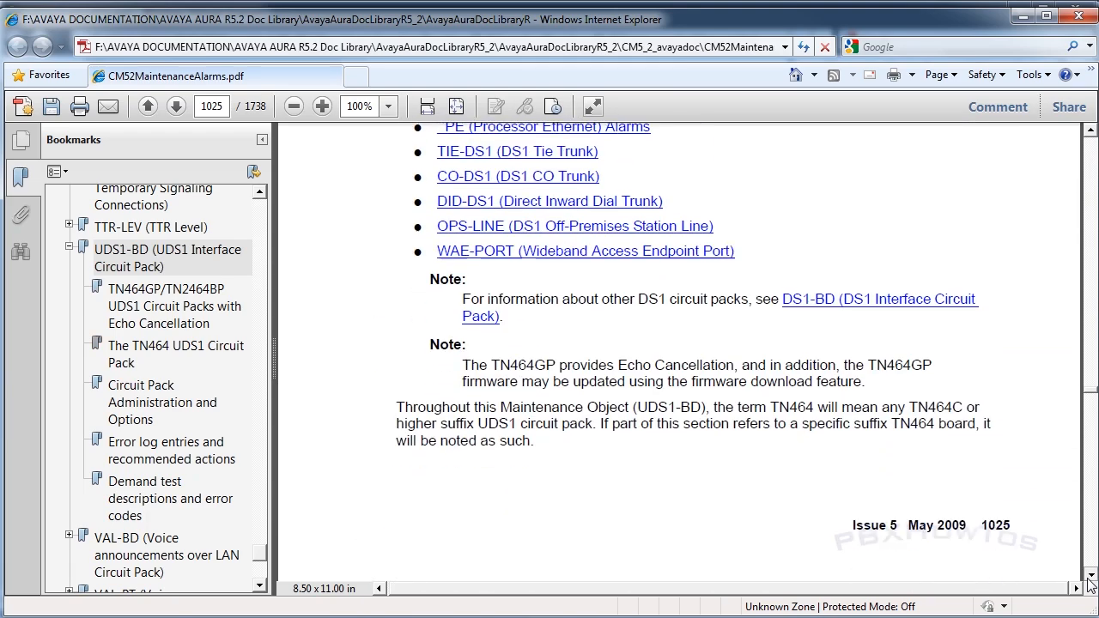
left_click(168, 498)
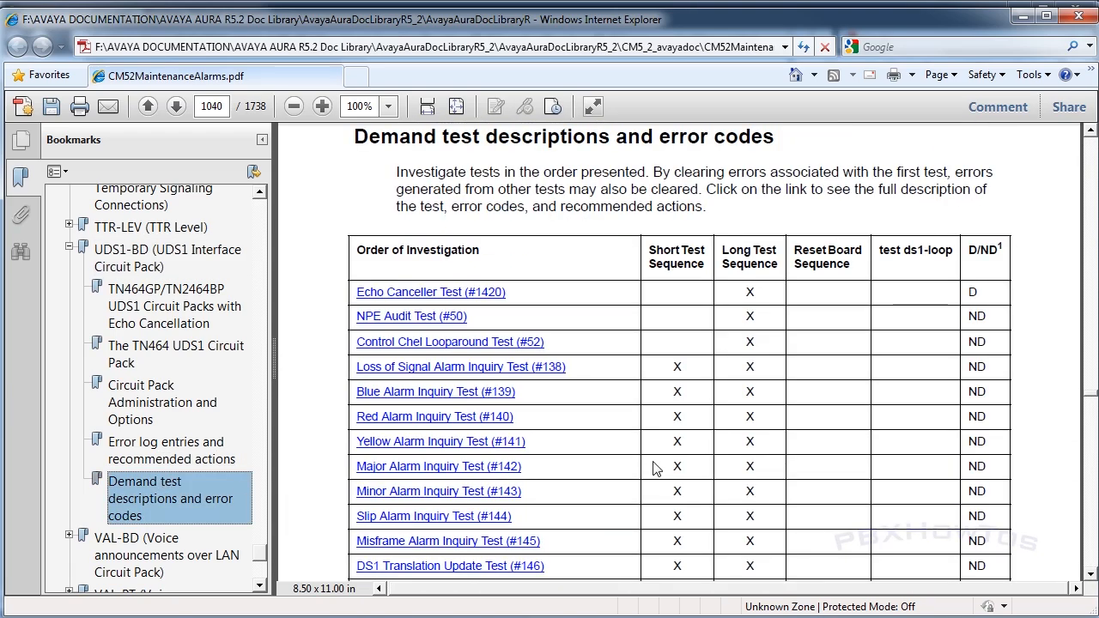
mouse_move(410, 395)
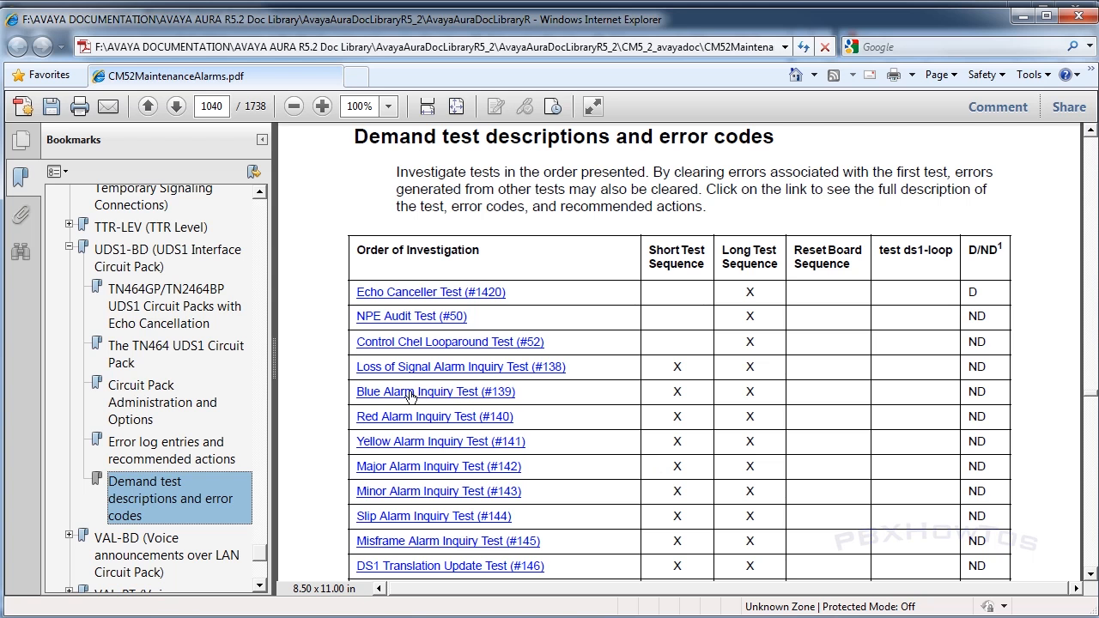
mouse_move(509, 398)
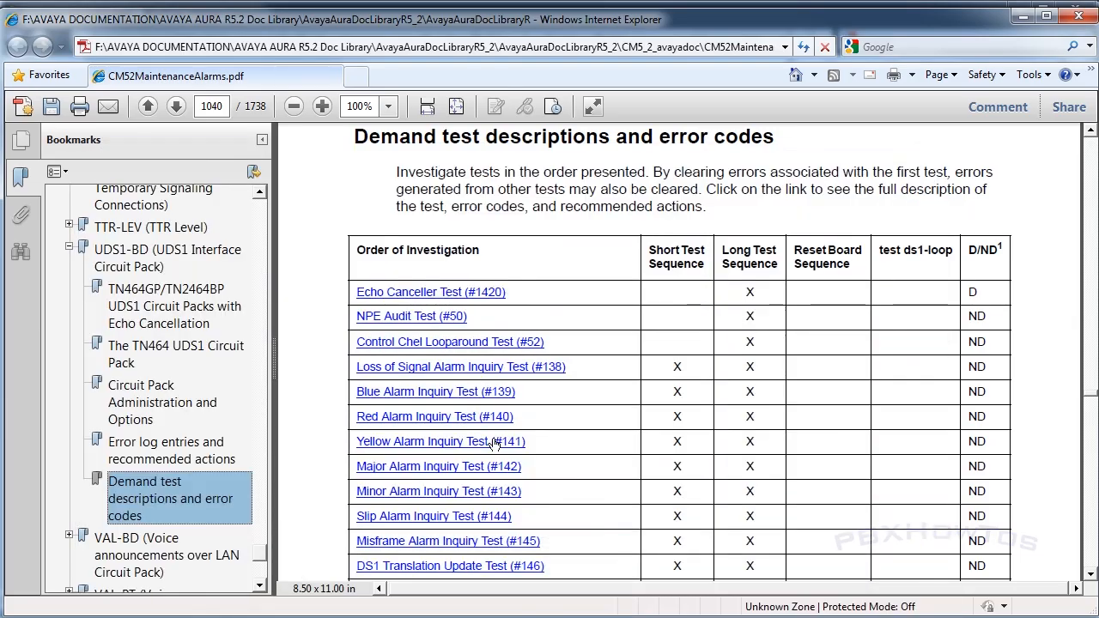
mouse_move(450, 397)
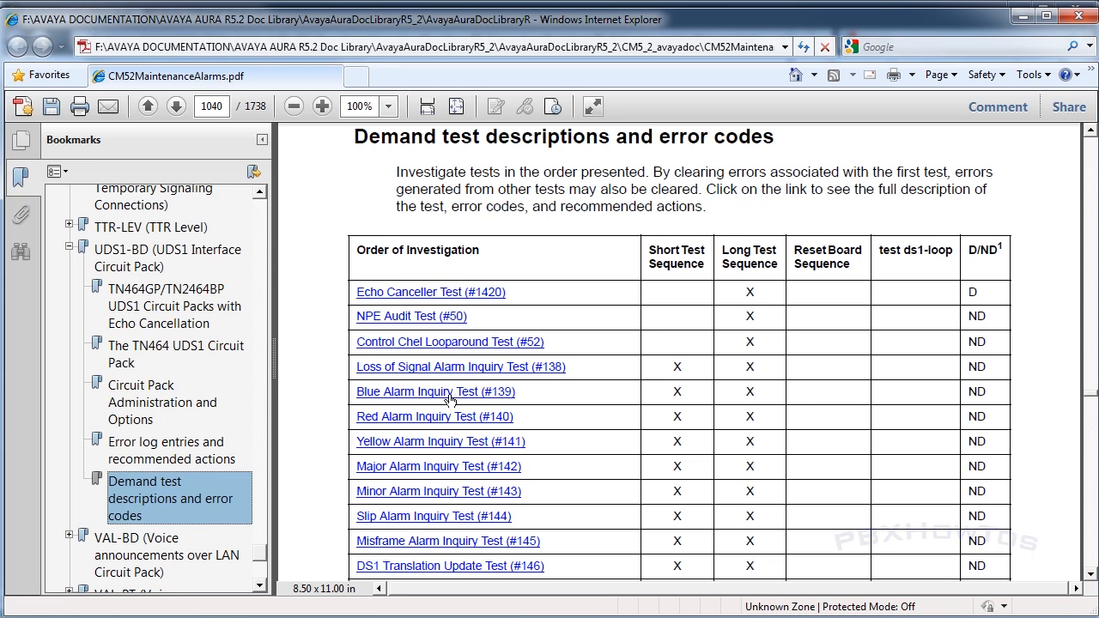
Follow the Blue Alarm Inquiry Test (#139) link to its description on page 1245.
left_click(436, 391)
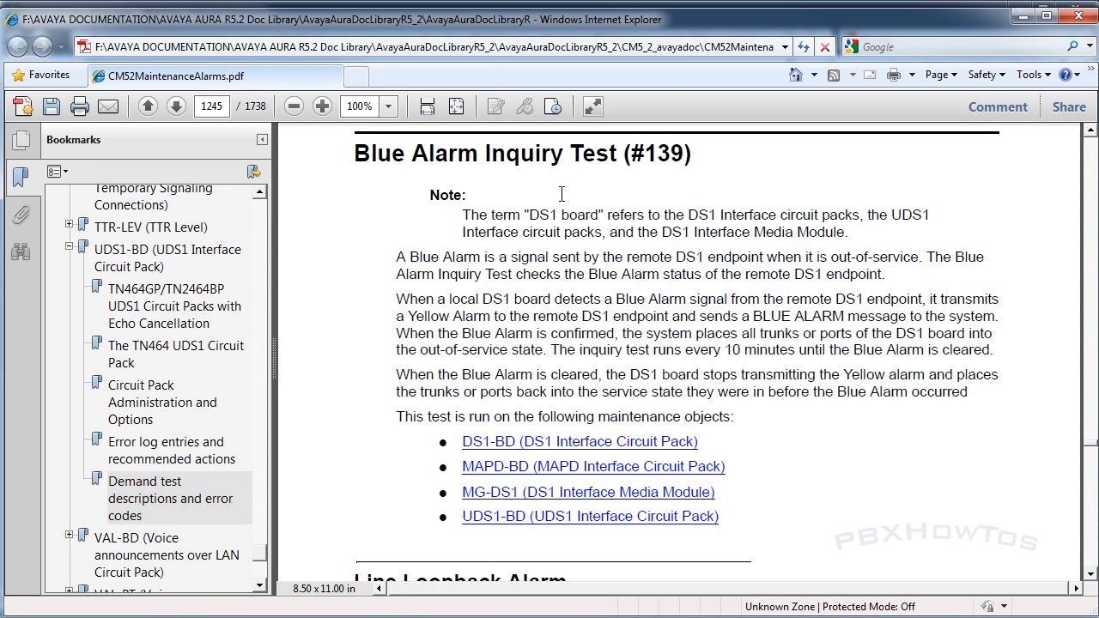
mouse_move(549, 528)
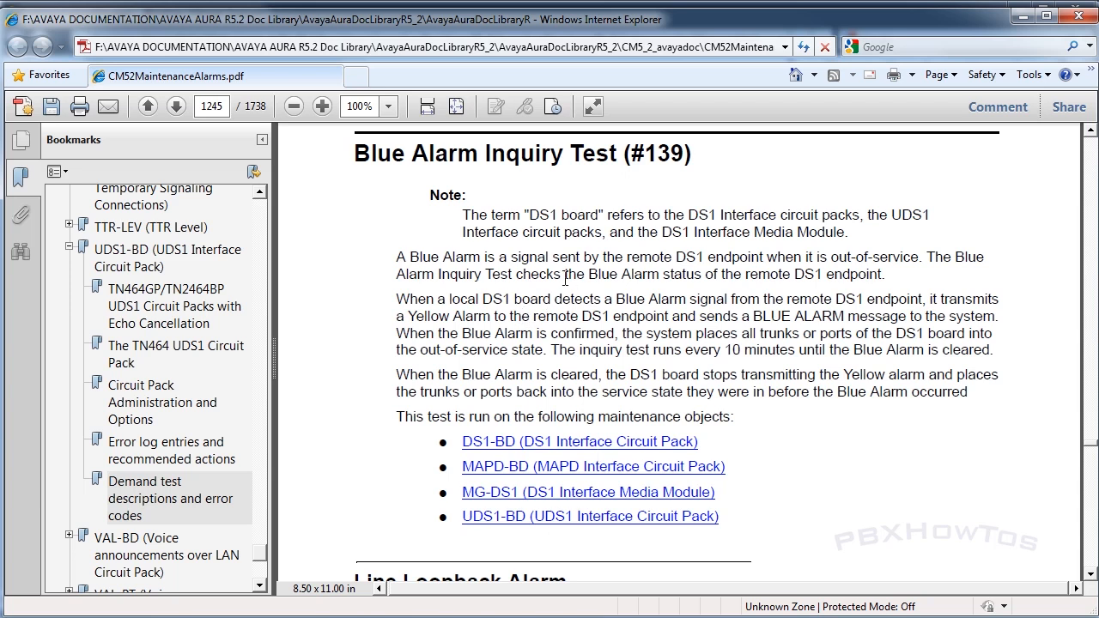
mouse_move(917, 264)
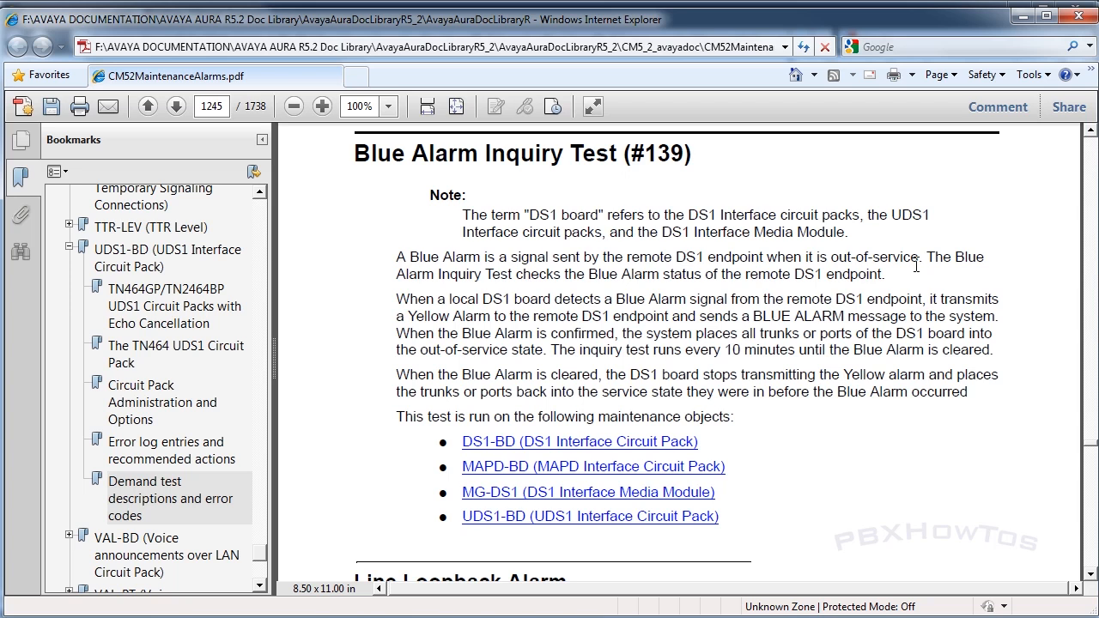
Scroll from the Blue Alarm Inquiry Test description down to Table 338's error codes on page 1246.
scroll("down", 3)
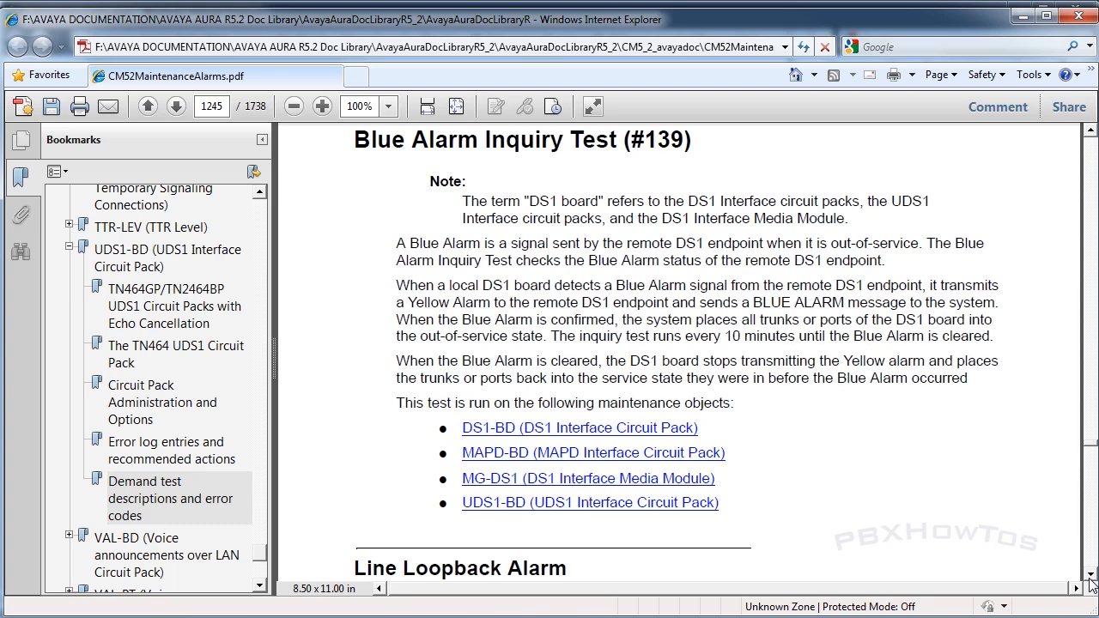
scroll("down", 3)
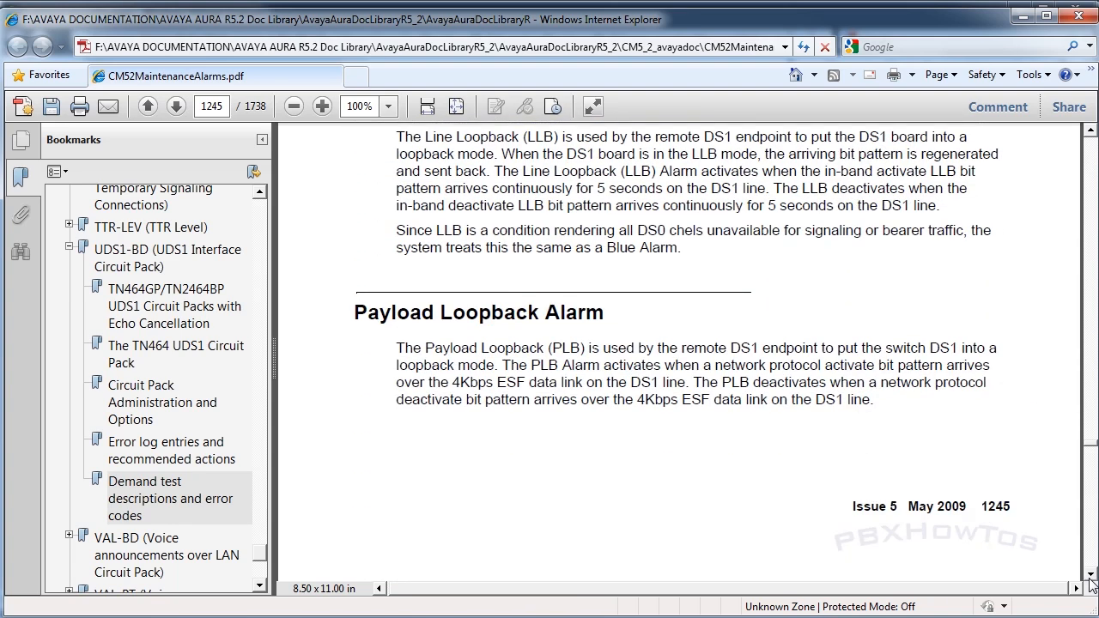
scroll("down", 3)
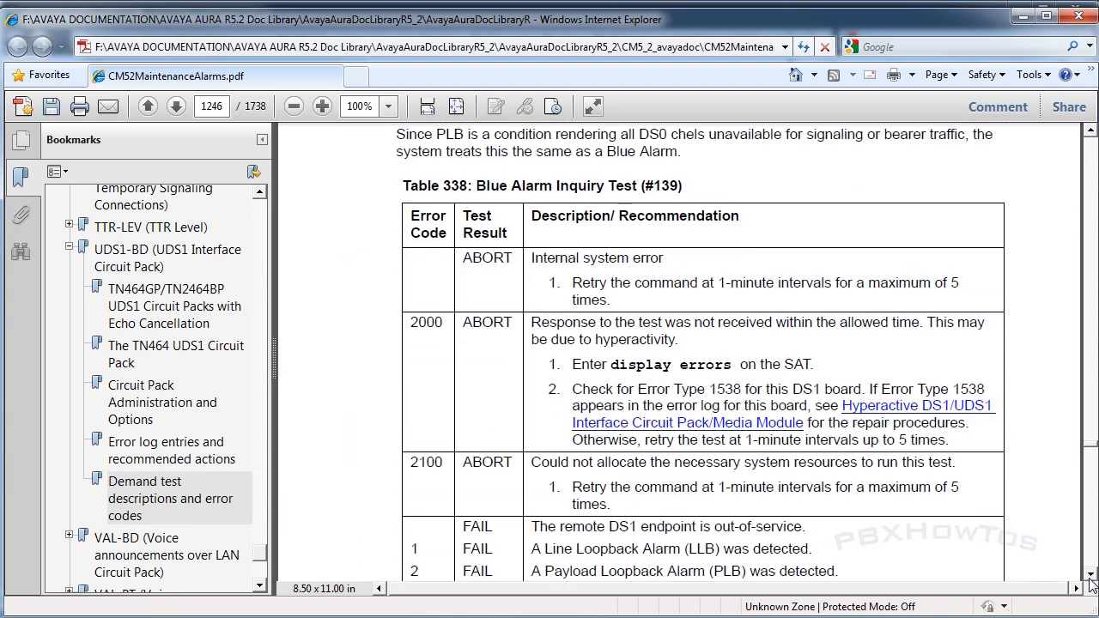
scroll("down", 3)
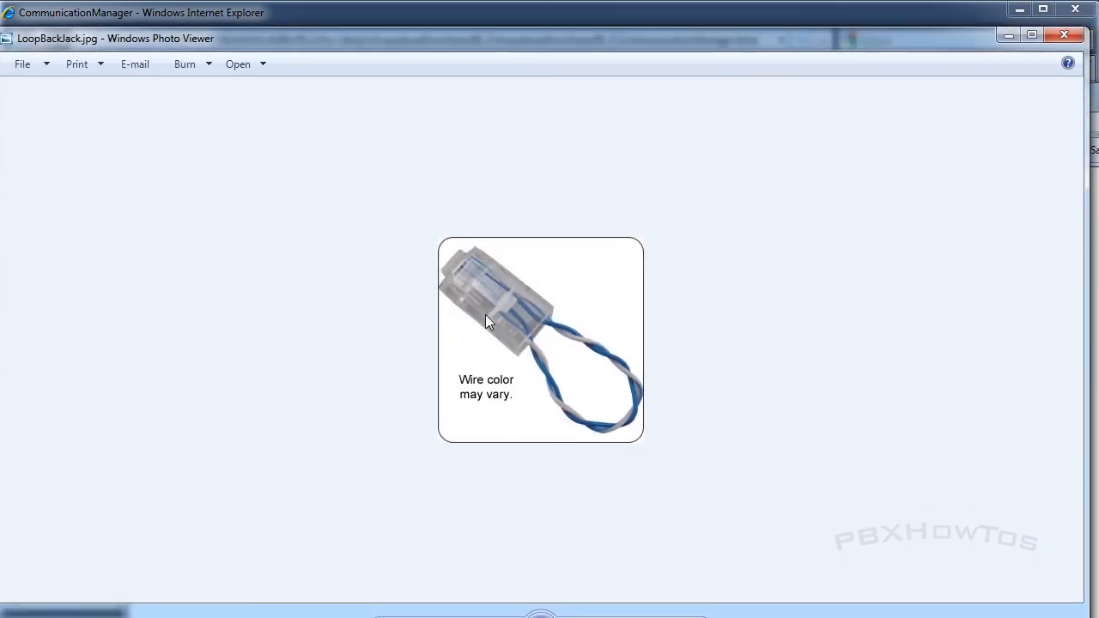
mouse_move(570, 290)
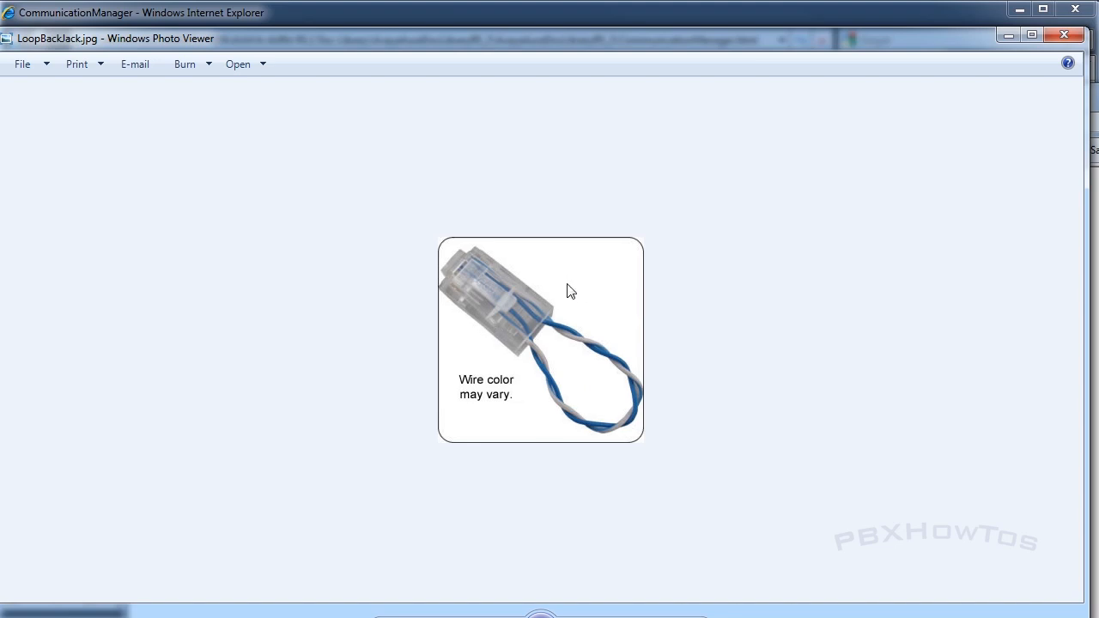
mouse_move(529, 402)
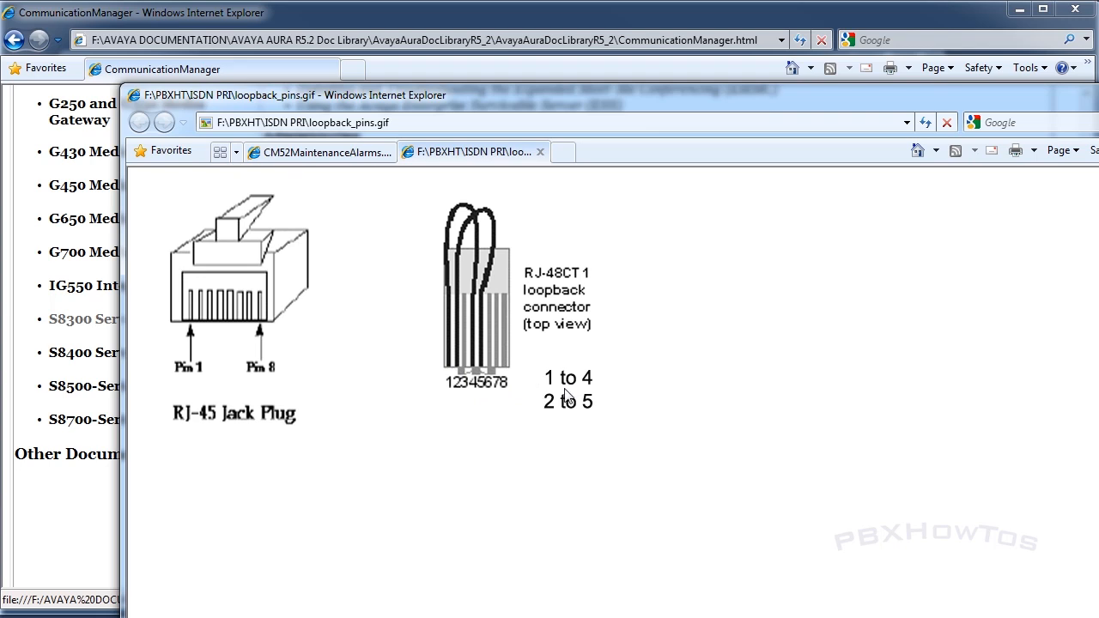
mouse_move(477, 359)
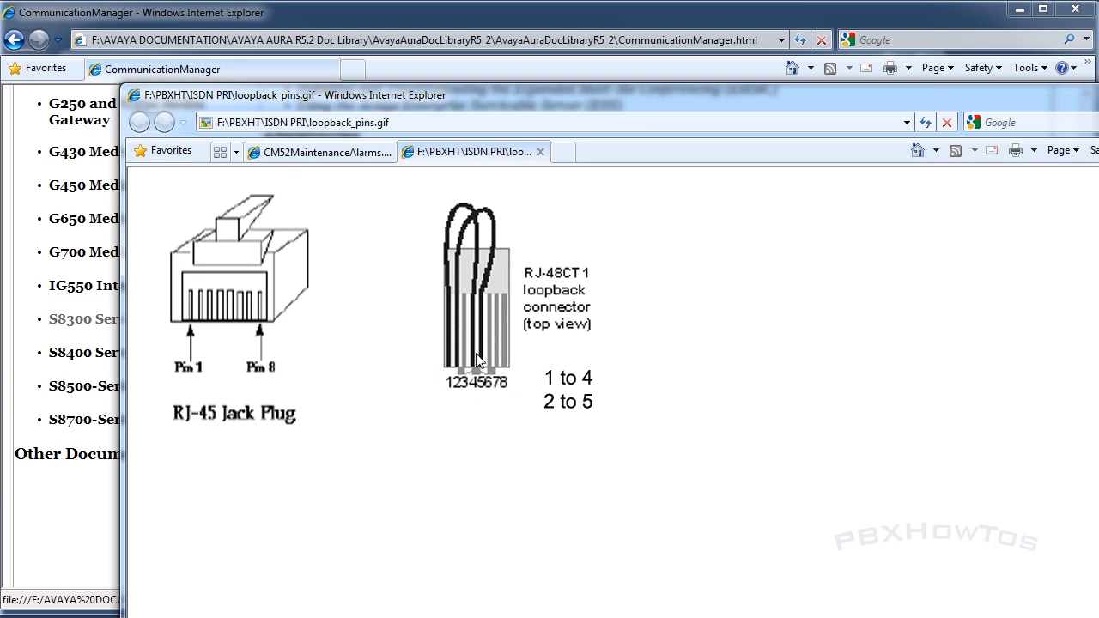
mouse_move(487, 261)
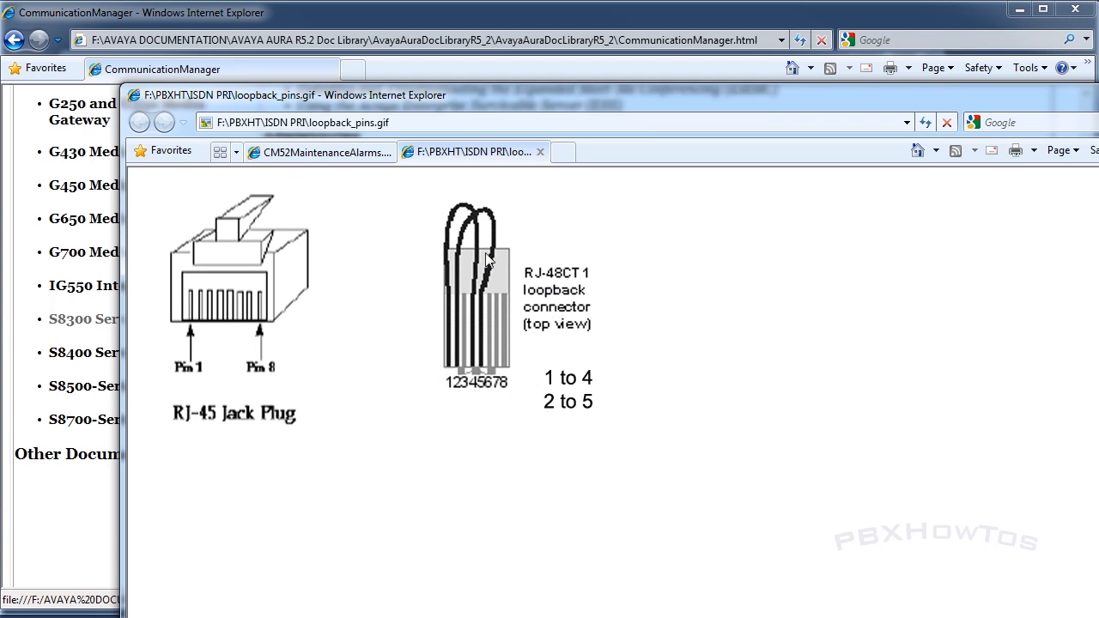
mouse_move(454, 386)
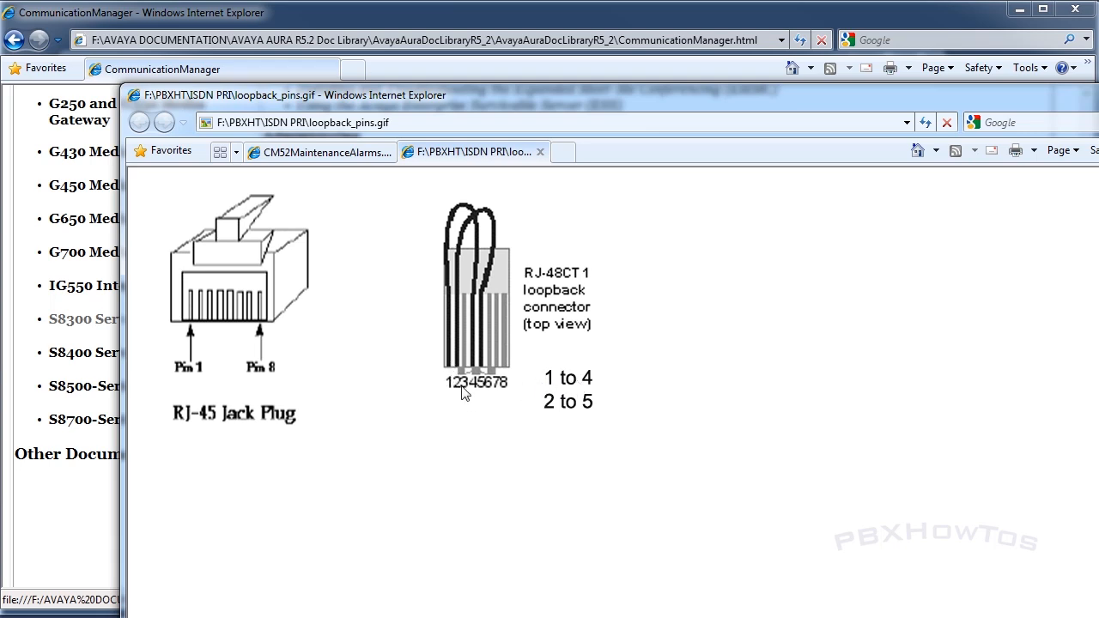
mouse_move(432, 240)
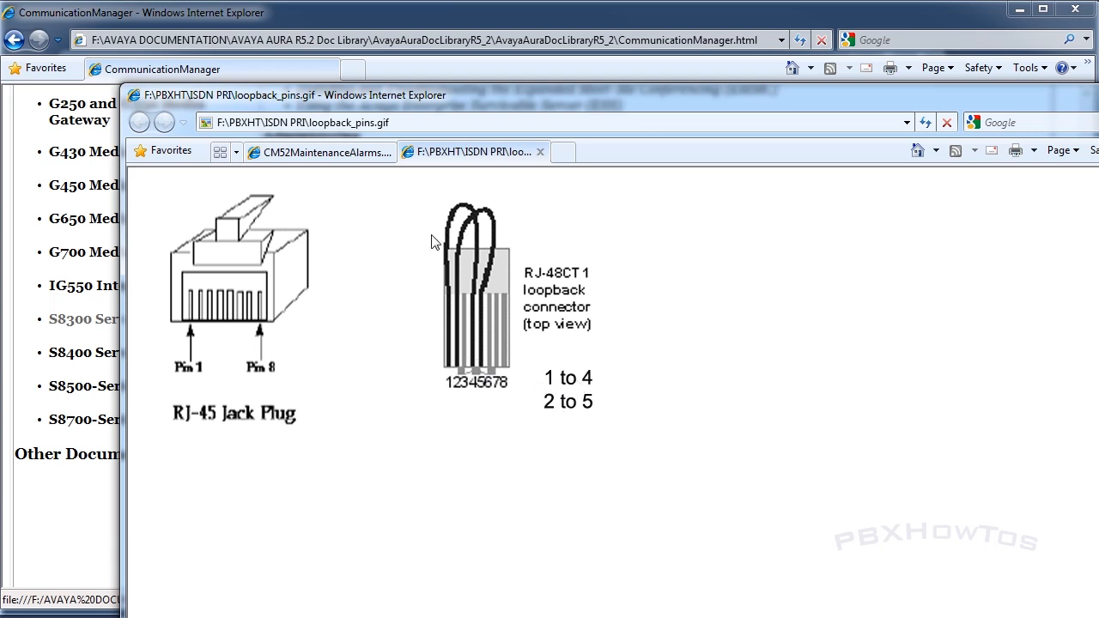
mouse_move(541, 151)
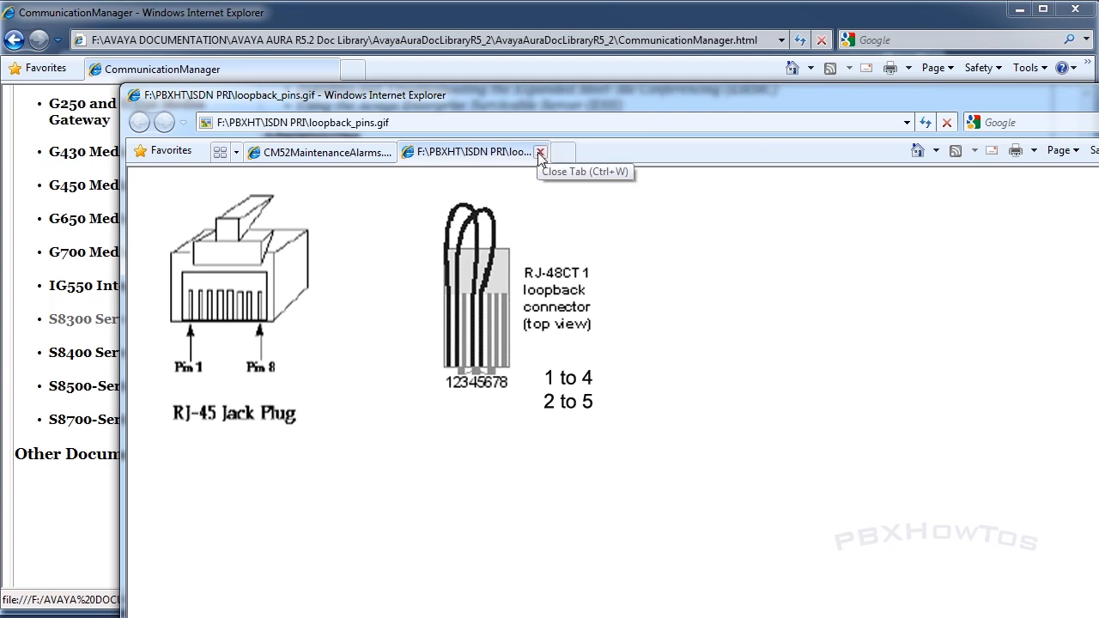
Close the RJ-45 loopback pin diagram tab after viewing pins 1 to 4 and 2 to 5.
left_click(541, 151)
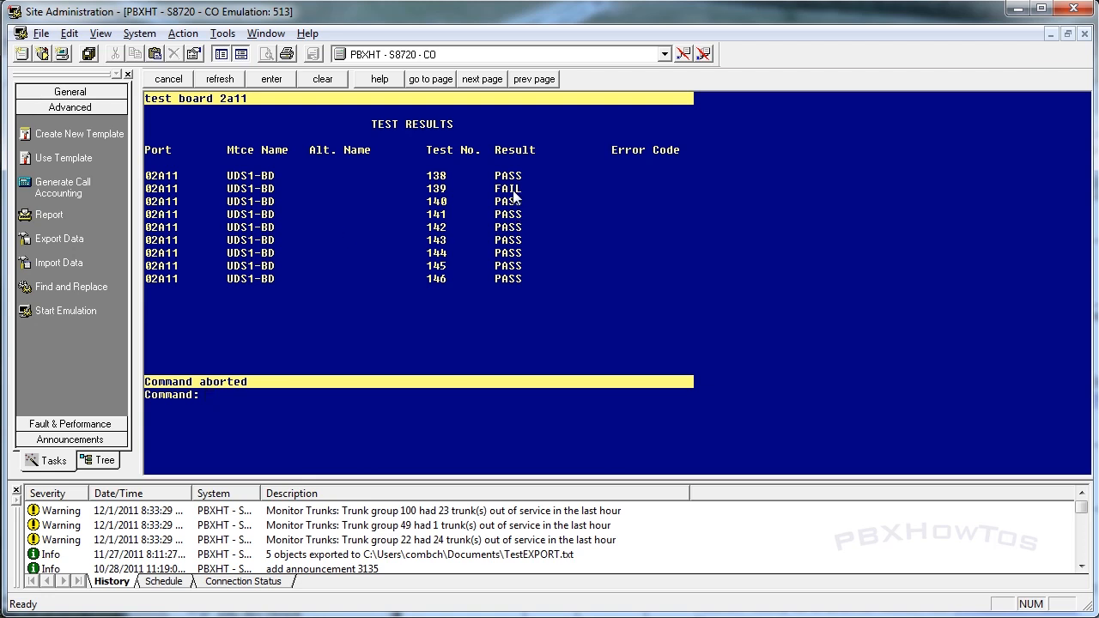
mouse_move(501, 231)
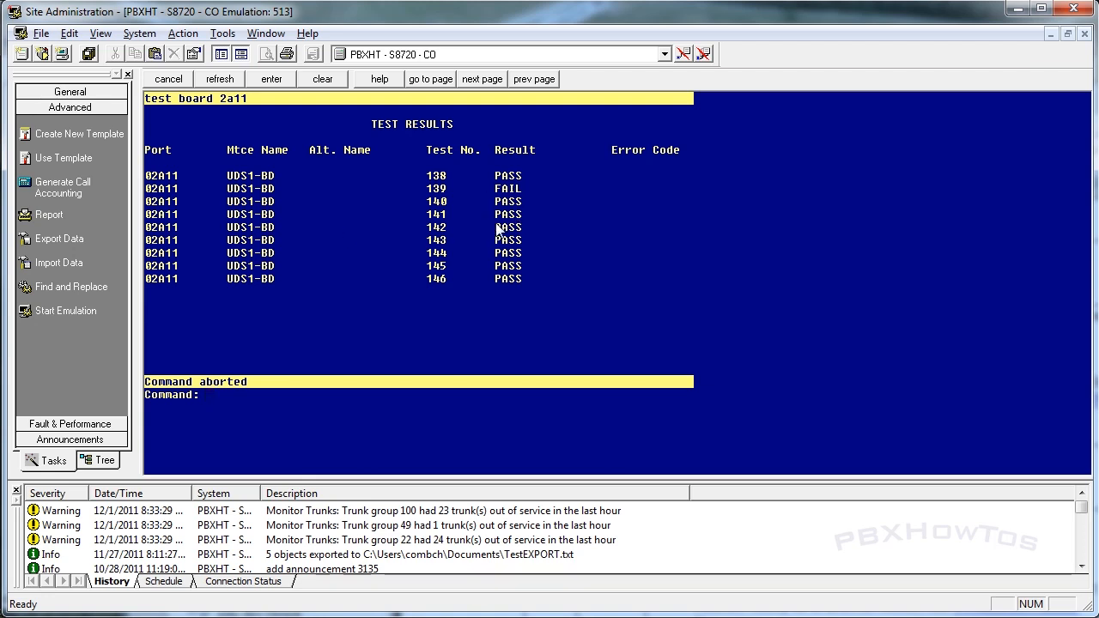
Review board 2A11's results again, confirming test 139 fails while the rest pass.
left_click(209, 393)
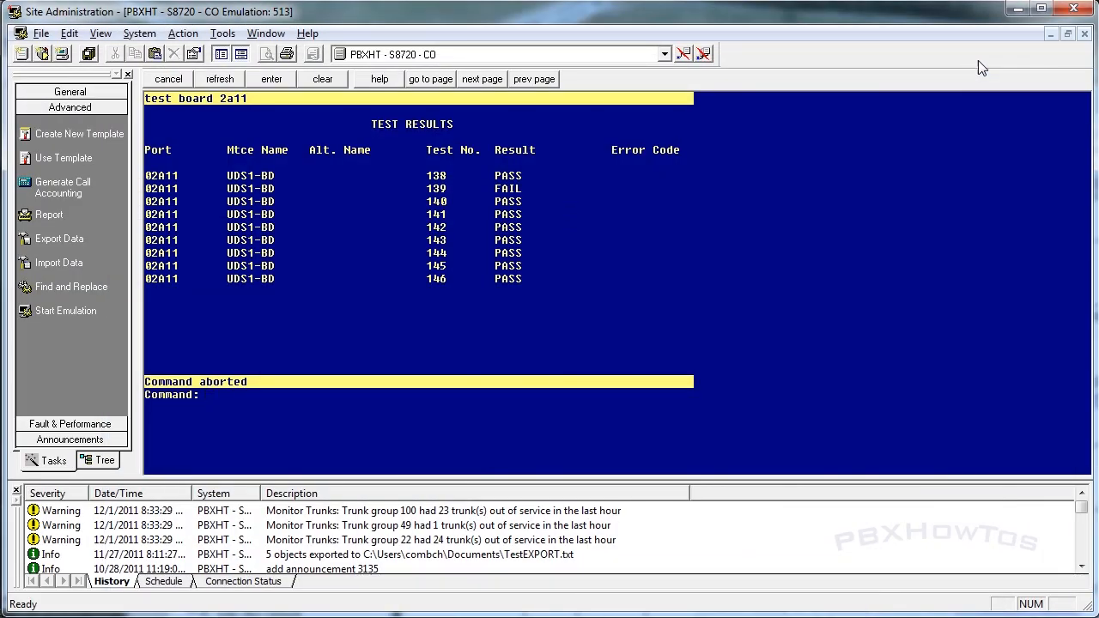
mouse_move(890, 26)
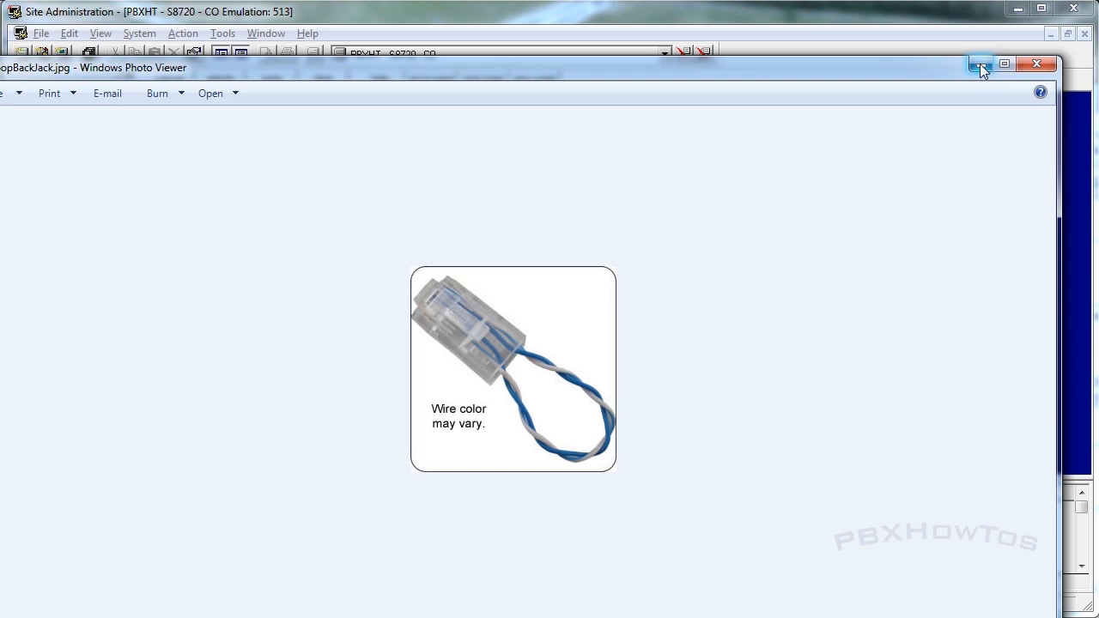
Minimize the loopback jack photo and return to board 2A11's test results with test 139 failing.
left_click(1037, 63)
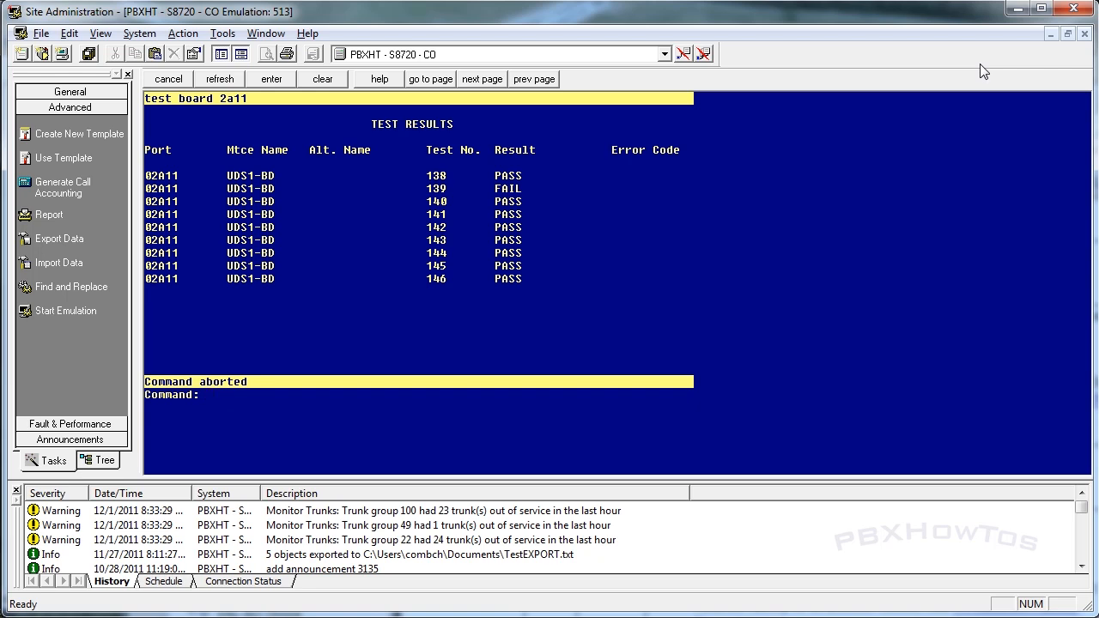
left_click(210, 393)
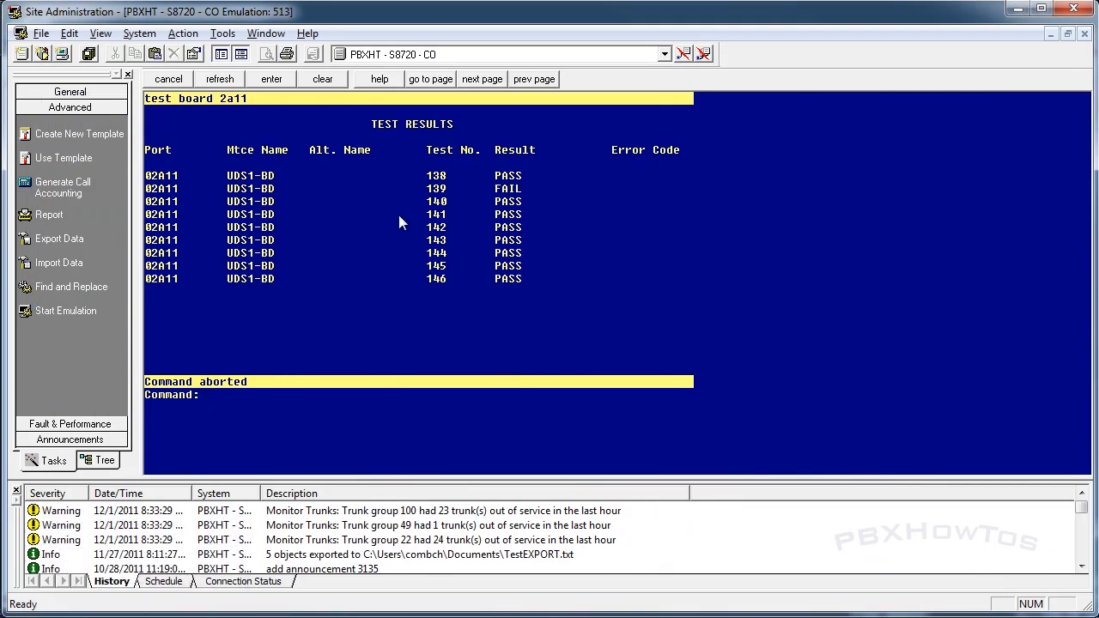
mouse_move(243, 103)
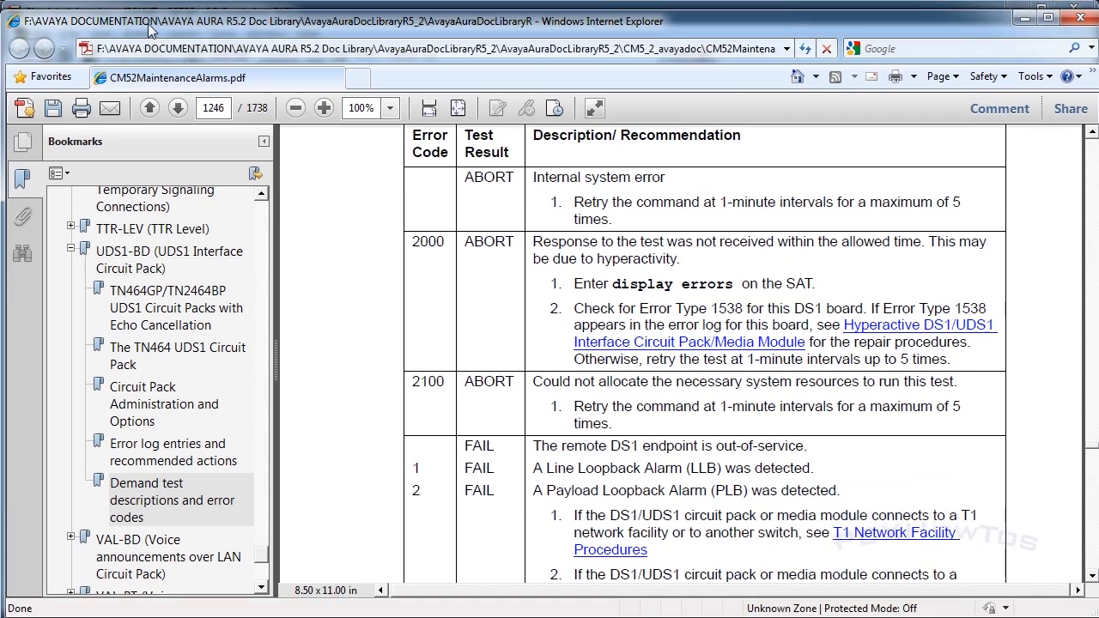
mouse_move(129, 250)
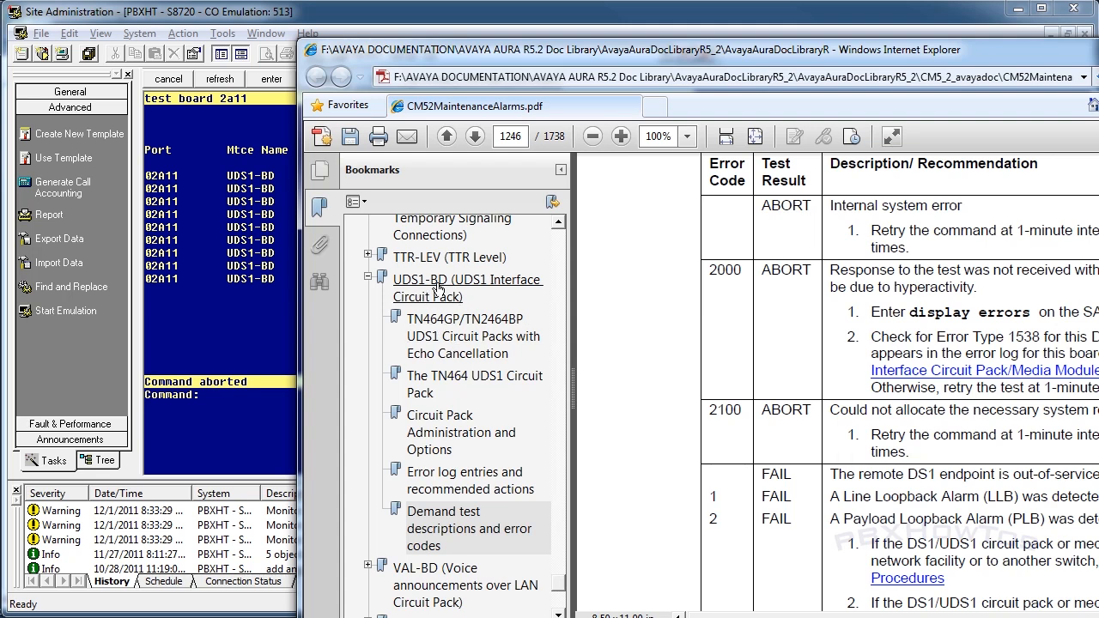
Review the UDS1-BD demand test descriptions in the PDF, then return to the loopback jack photo.
left_click(464, 529)
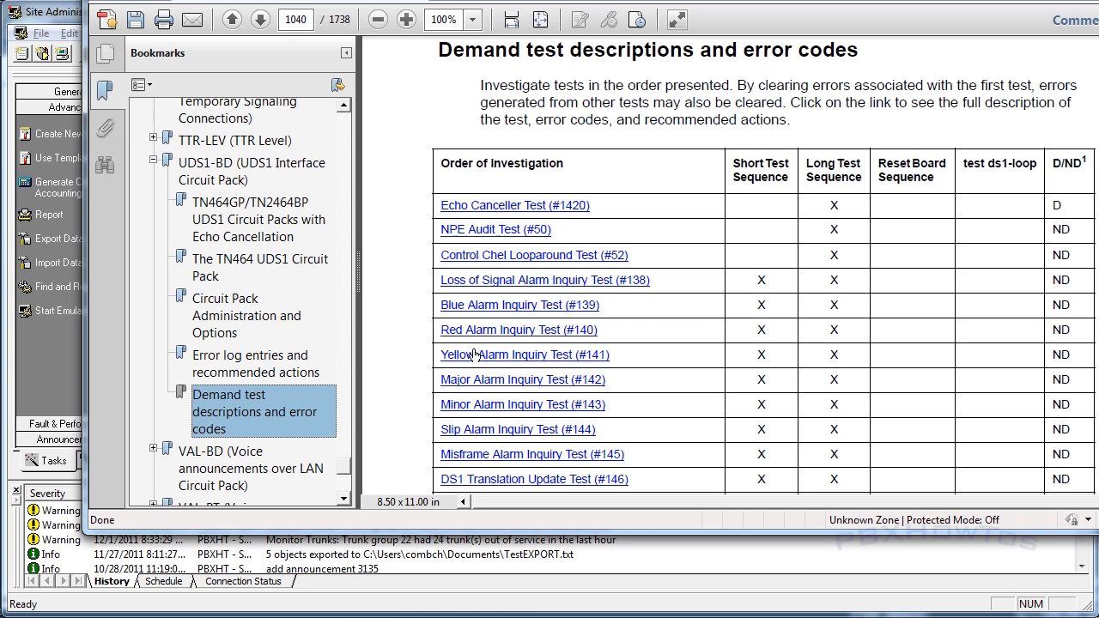
left_click(518, 306)
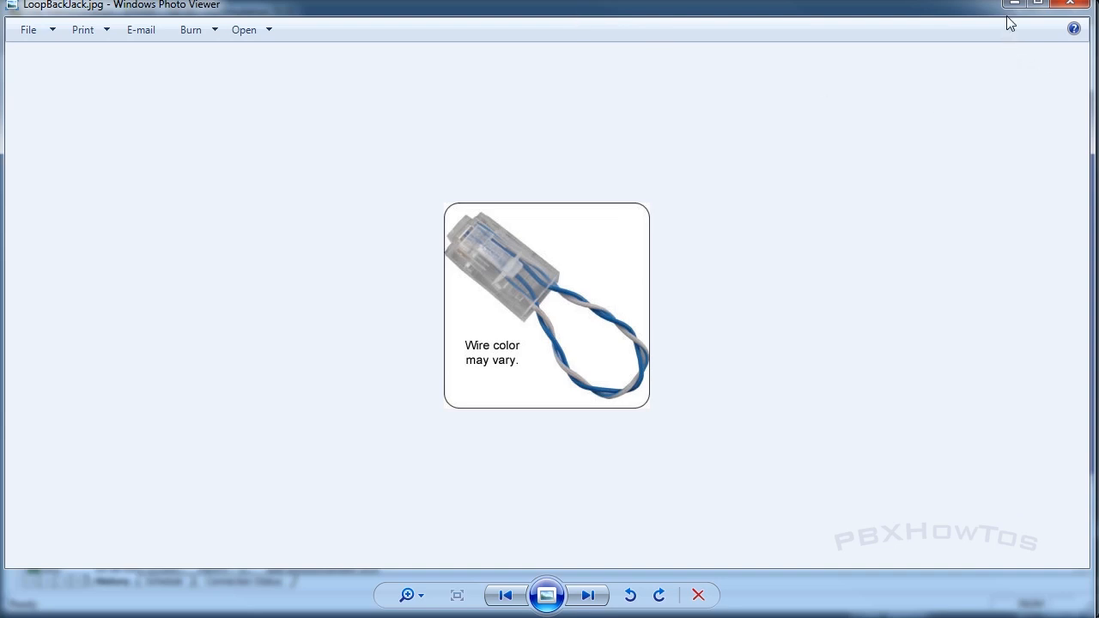
Browse from the Avaya CSU module picture to the edge-on circuit pack photo.
left_click(587, 594)
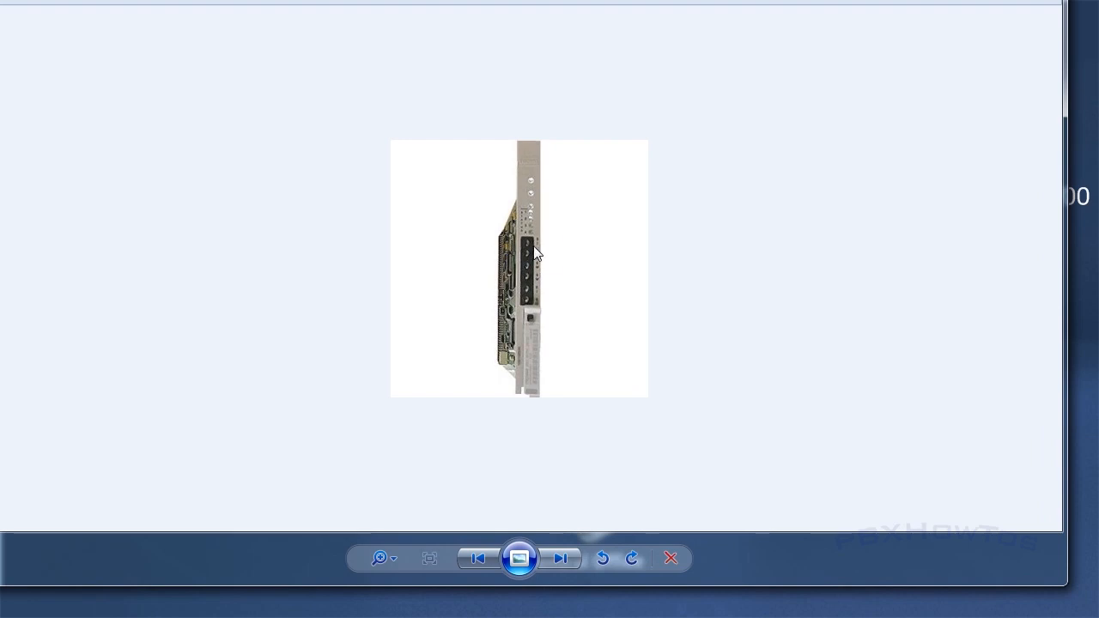
mouse_move(573, 48)
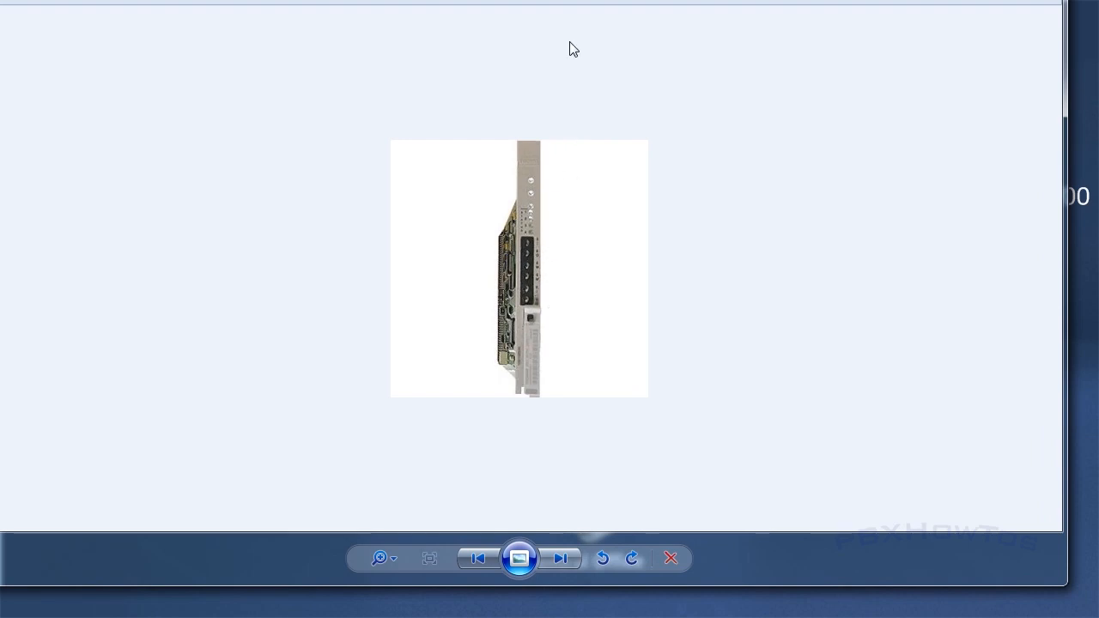
mouse_move(469, 263)
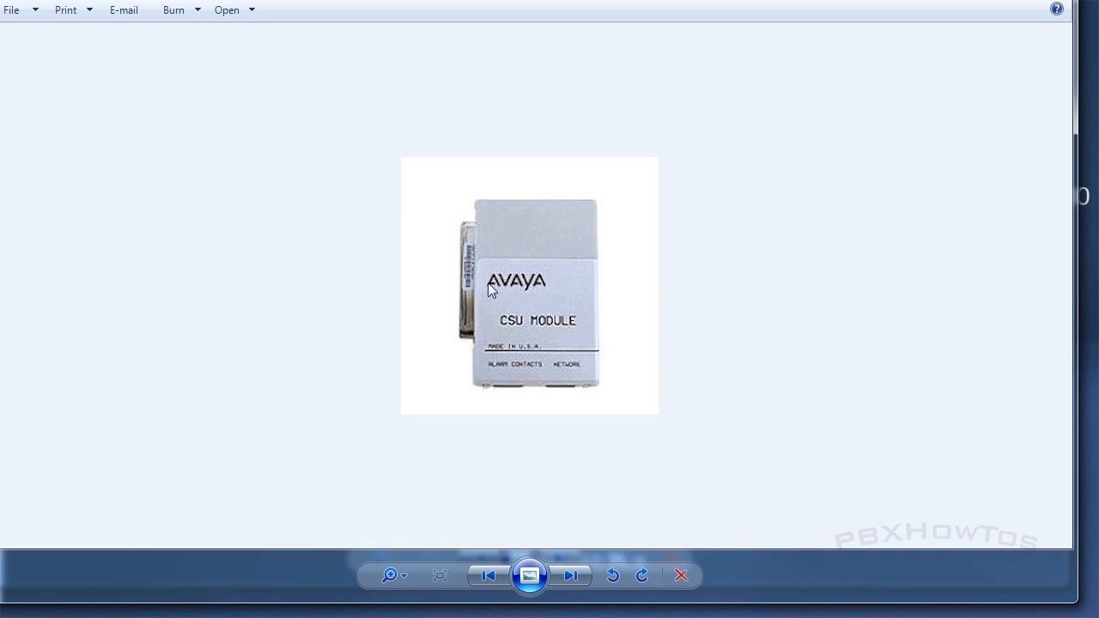
mouse_move(503, 48)
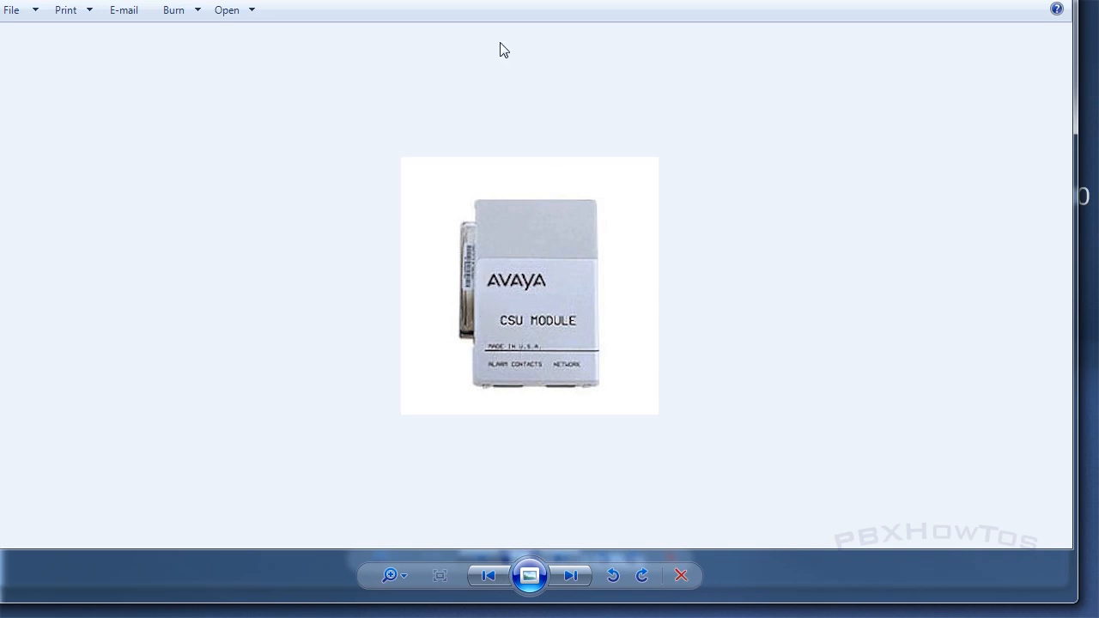
mouse_move(454, 207)
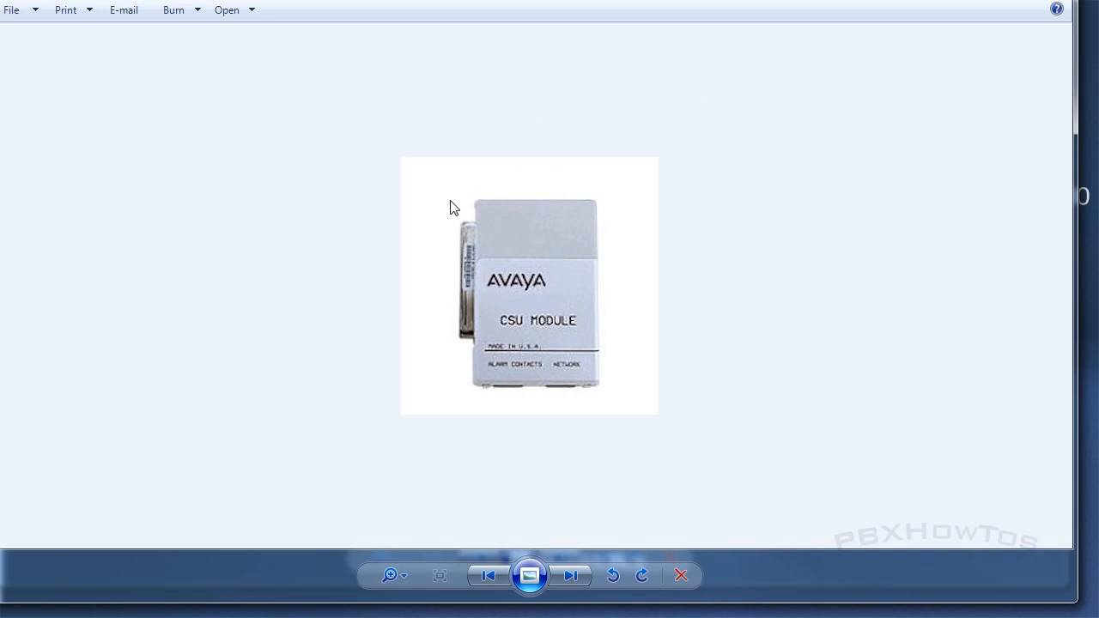
left_click(570, 575)
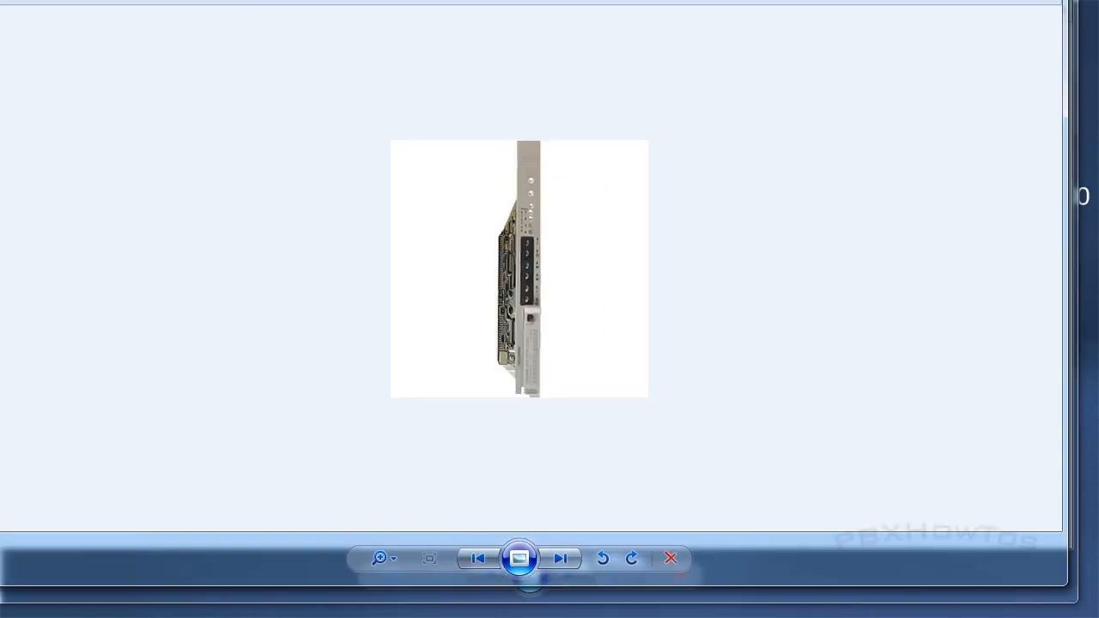
Dismiss the photo viewer and return to board 2A11's test results with test 139 failing.
left_click(559, 558)
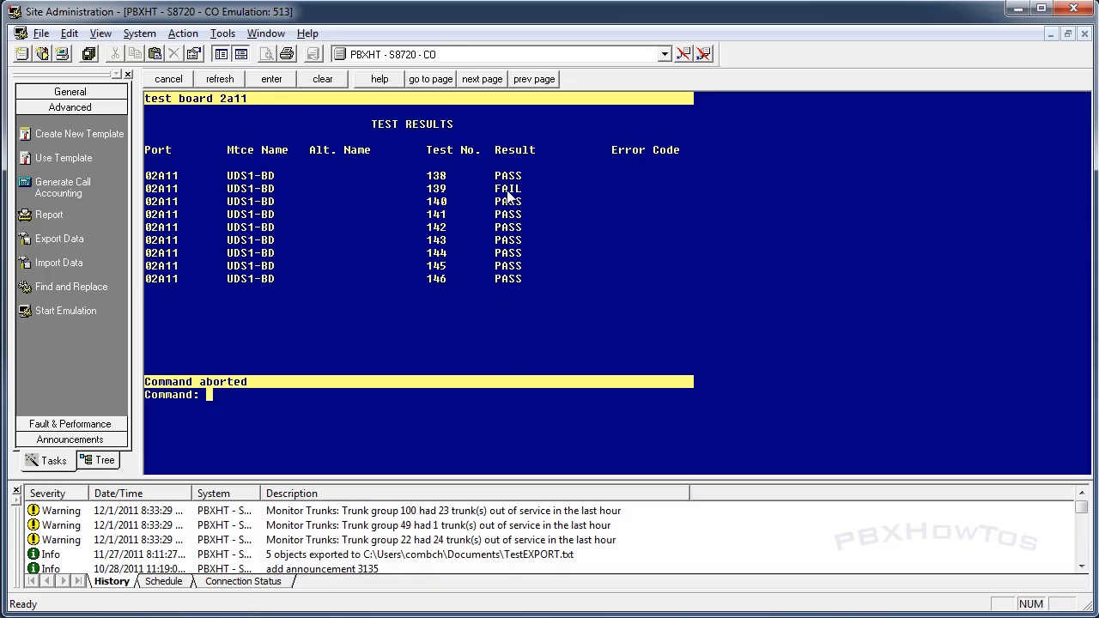
mouse_move(553, 312)
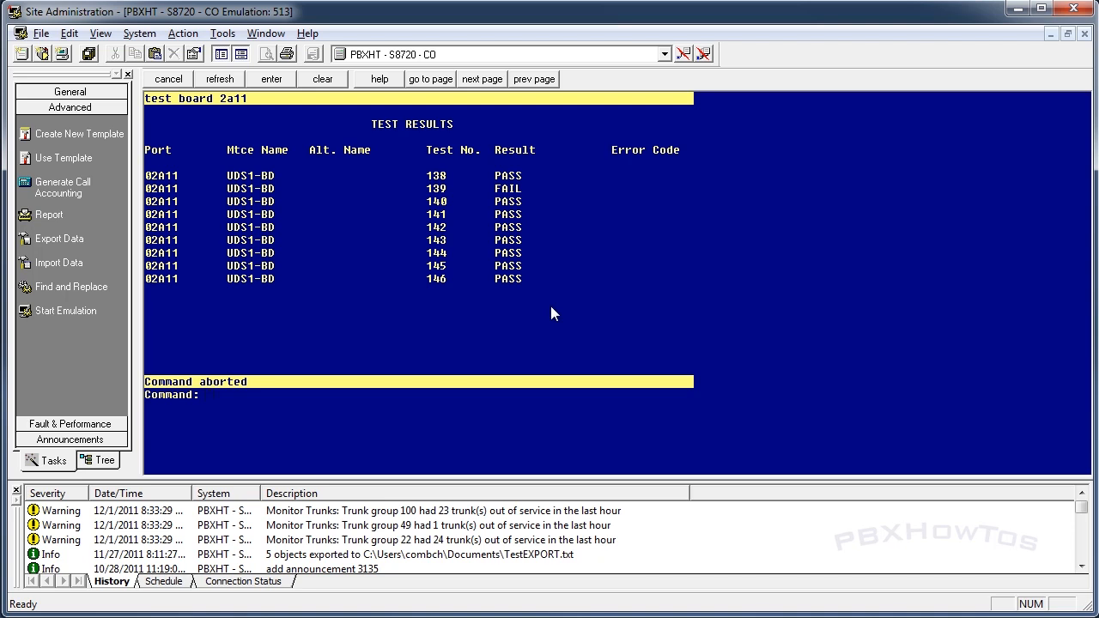
mouse_move(539, 82)
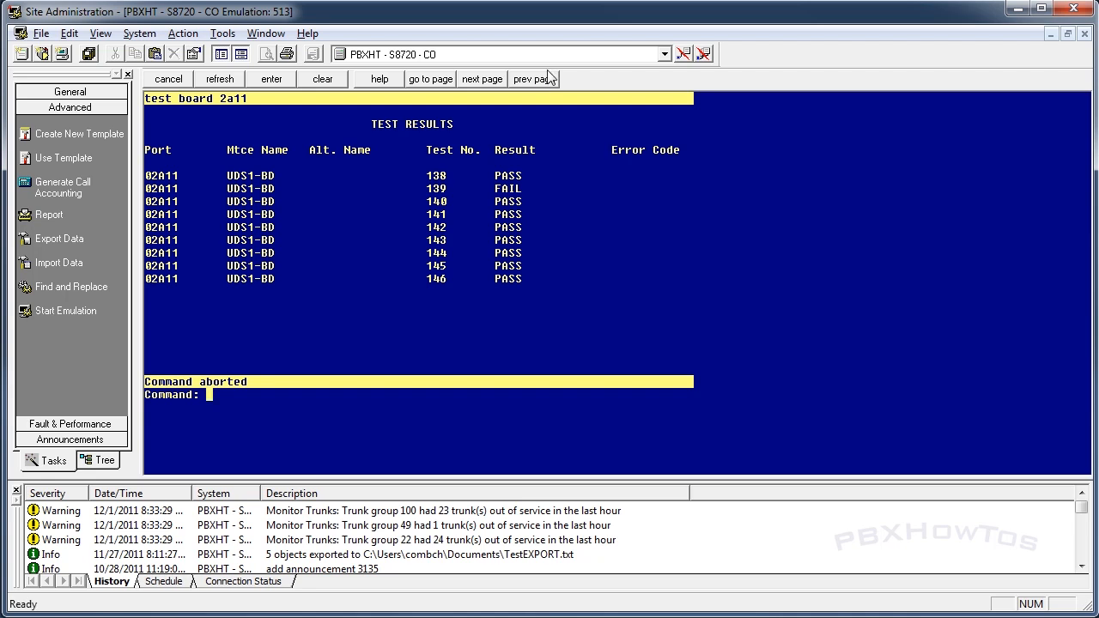
mouse_move(940, 14)
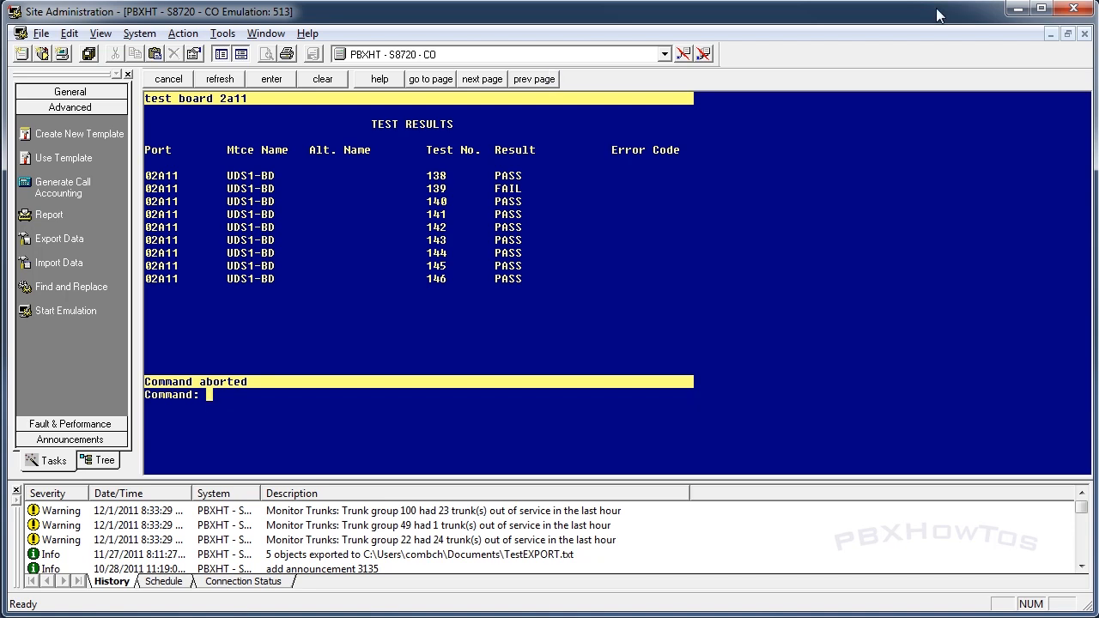
mouse_move(637, 89)
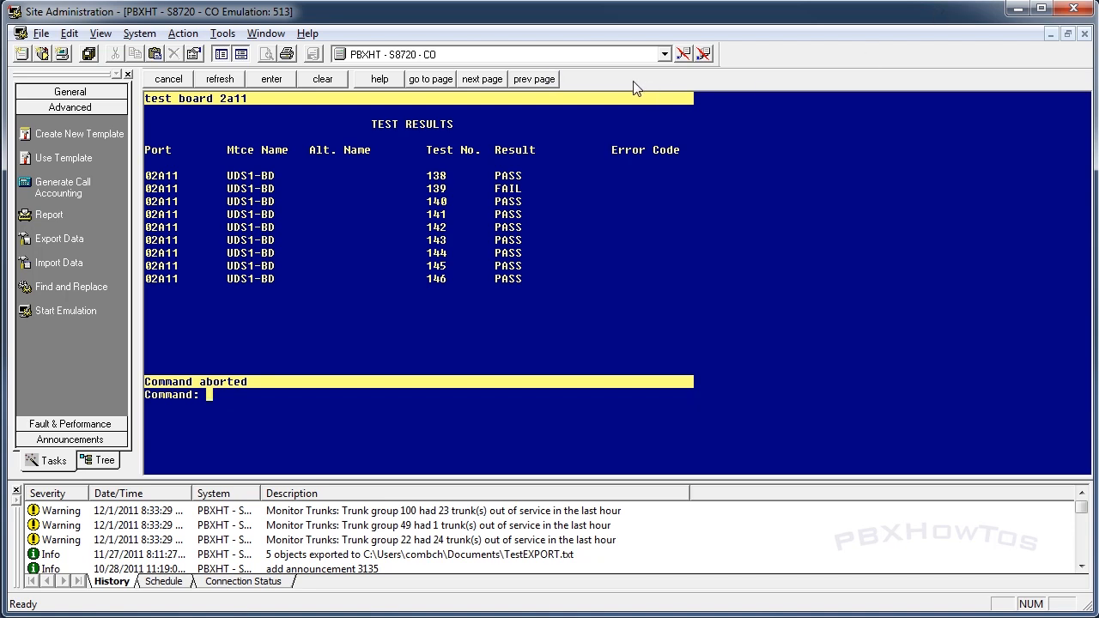
mouse_move(580, 17)
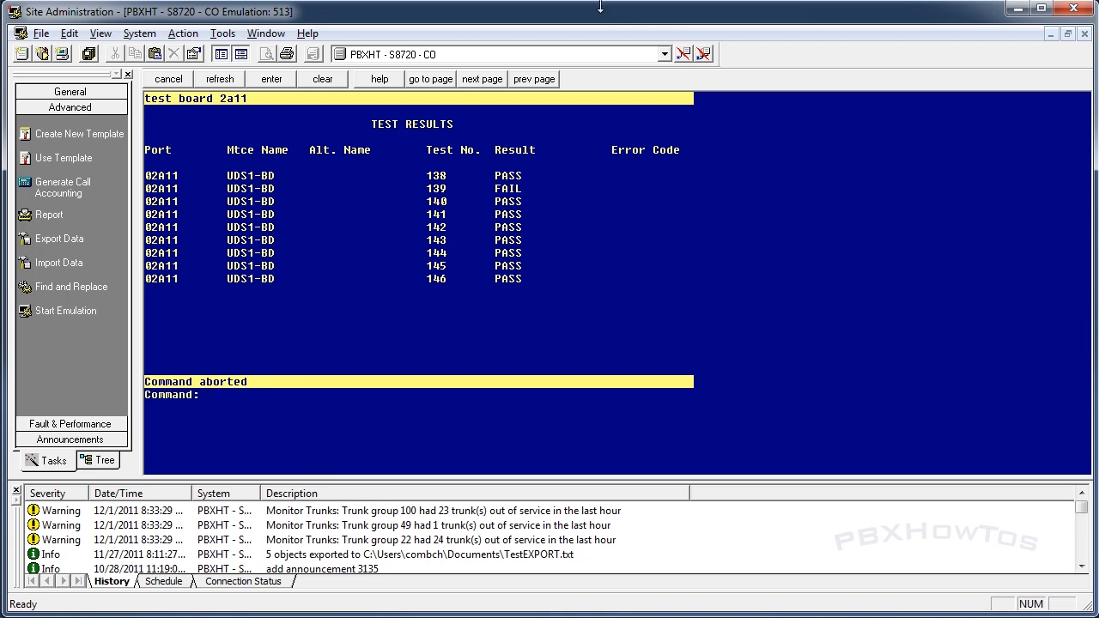
mouse_move(600, 14)
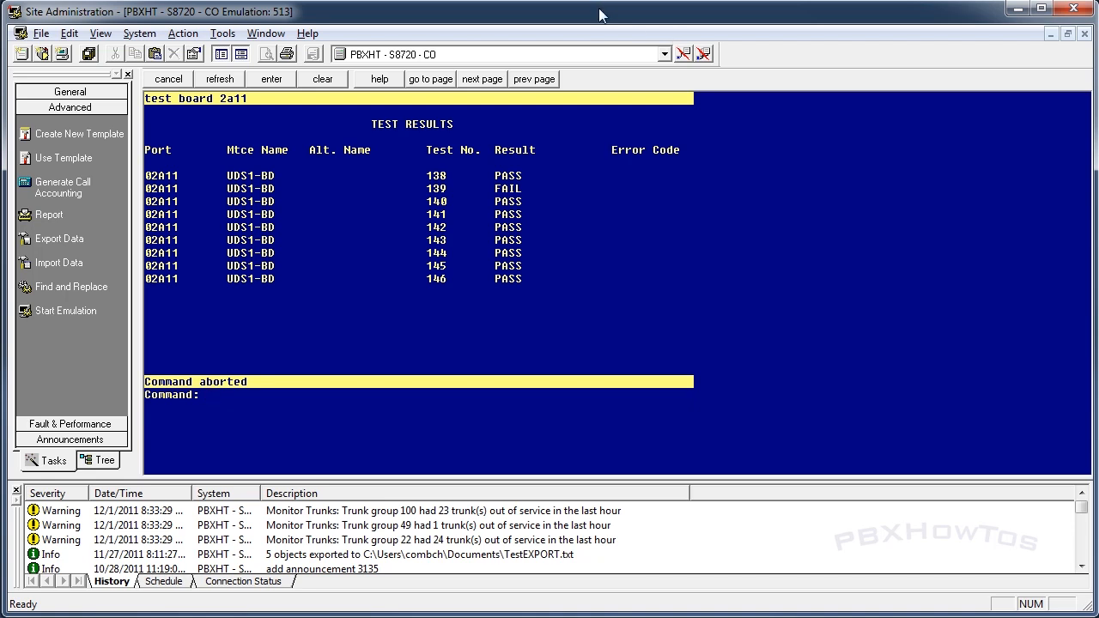
left_click(210, 393)
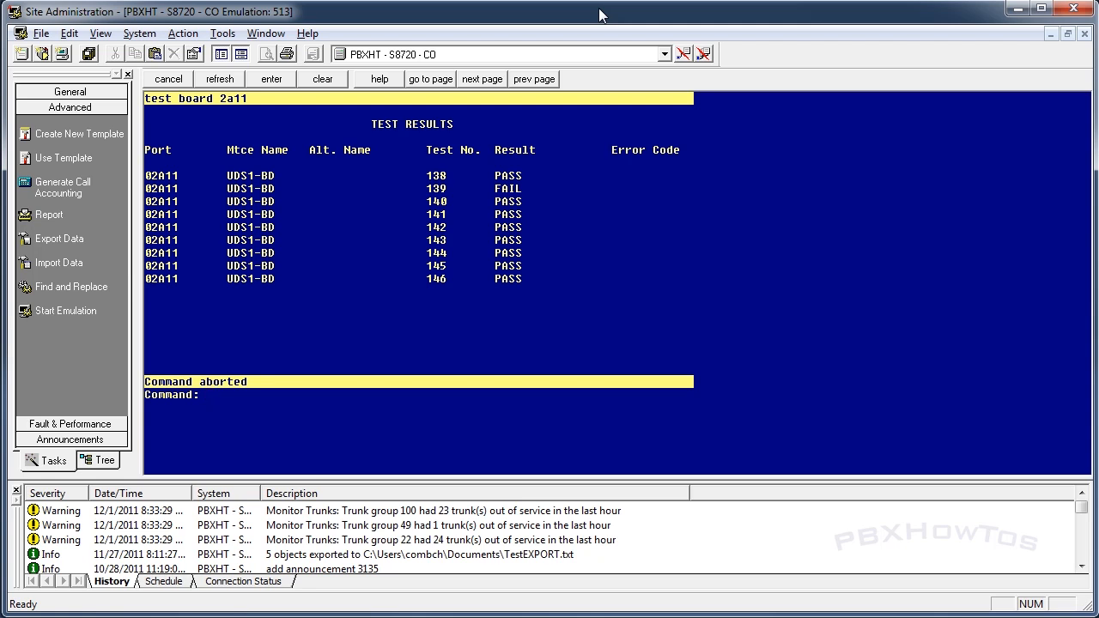
left_click(209, 393)
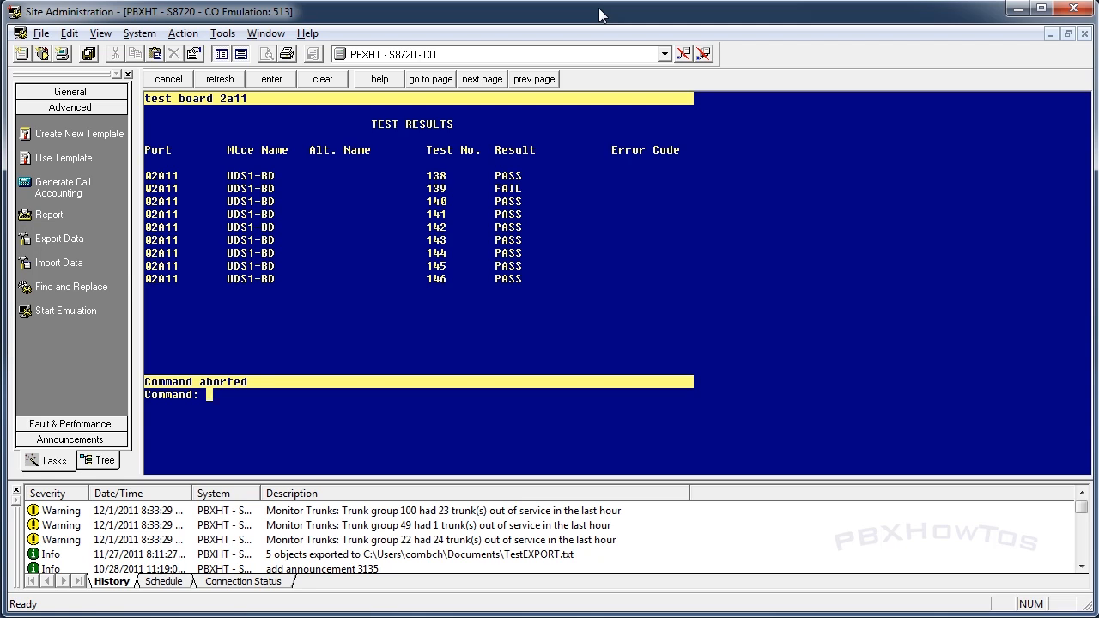